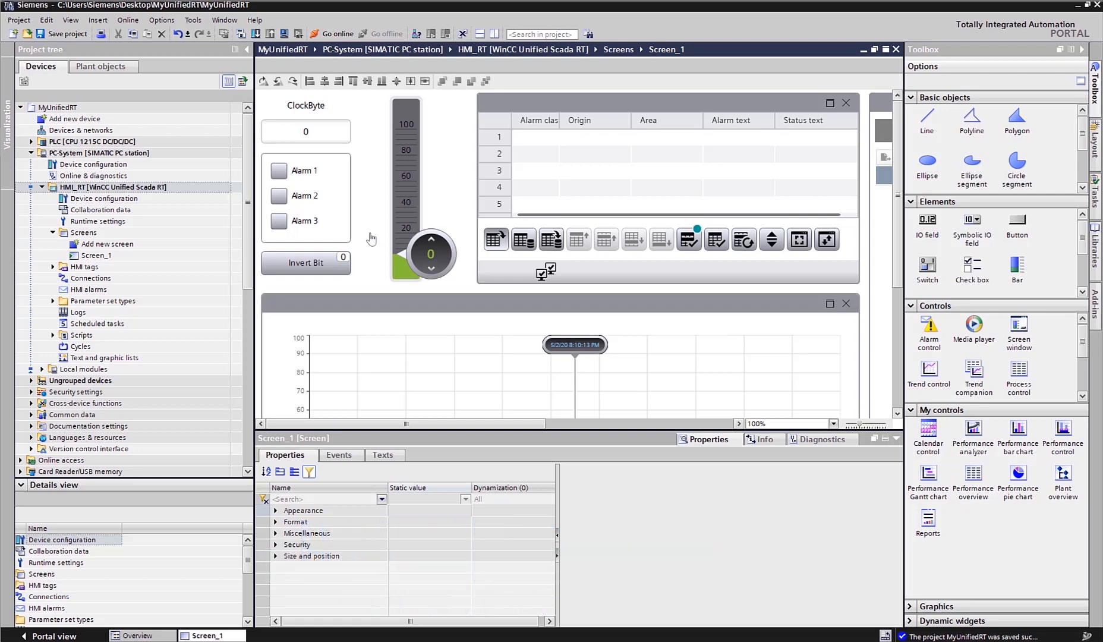
mouse_move(141, 195)
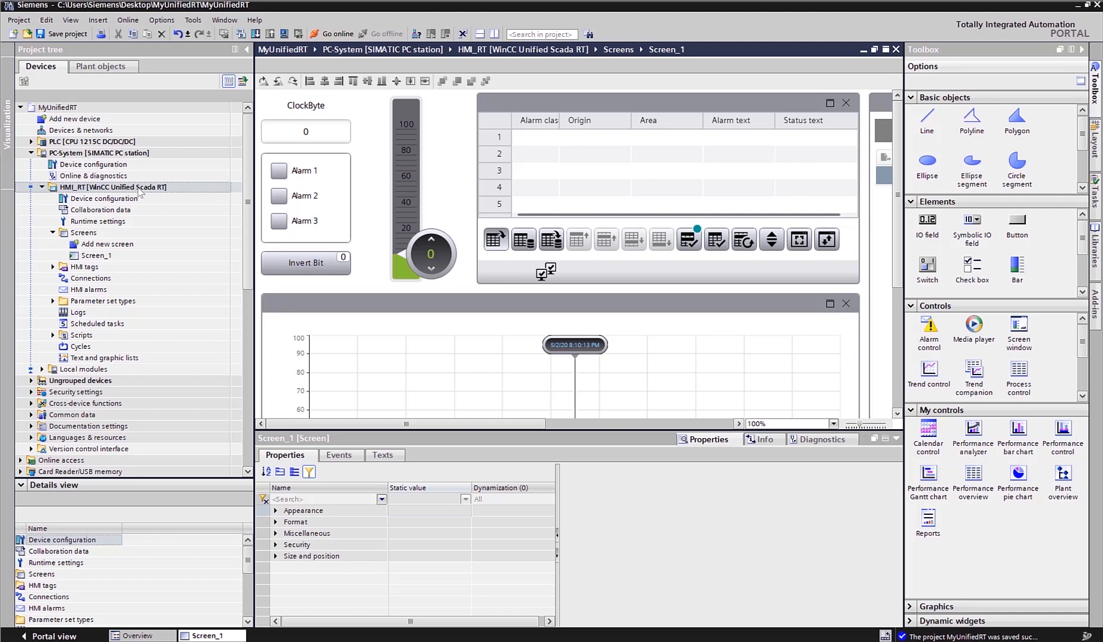
mouse_move(362, 152)
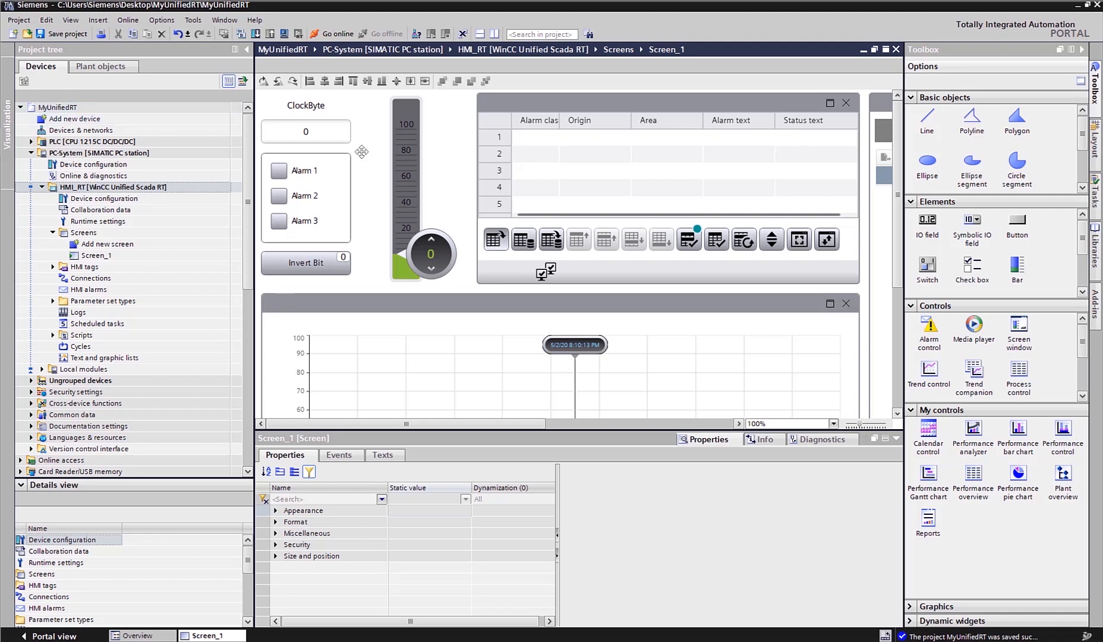
mouse_move(410, 355)
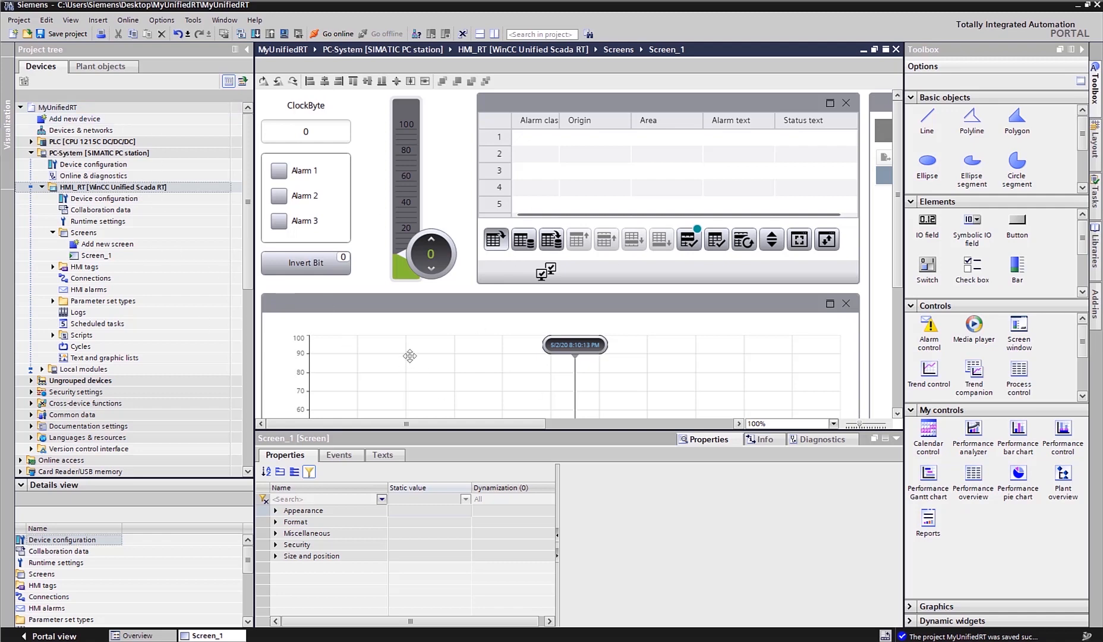
Step: Toggle the Invert Bit on and back off so the alarm row clears
click(305, 195)
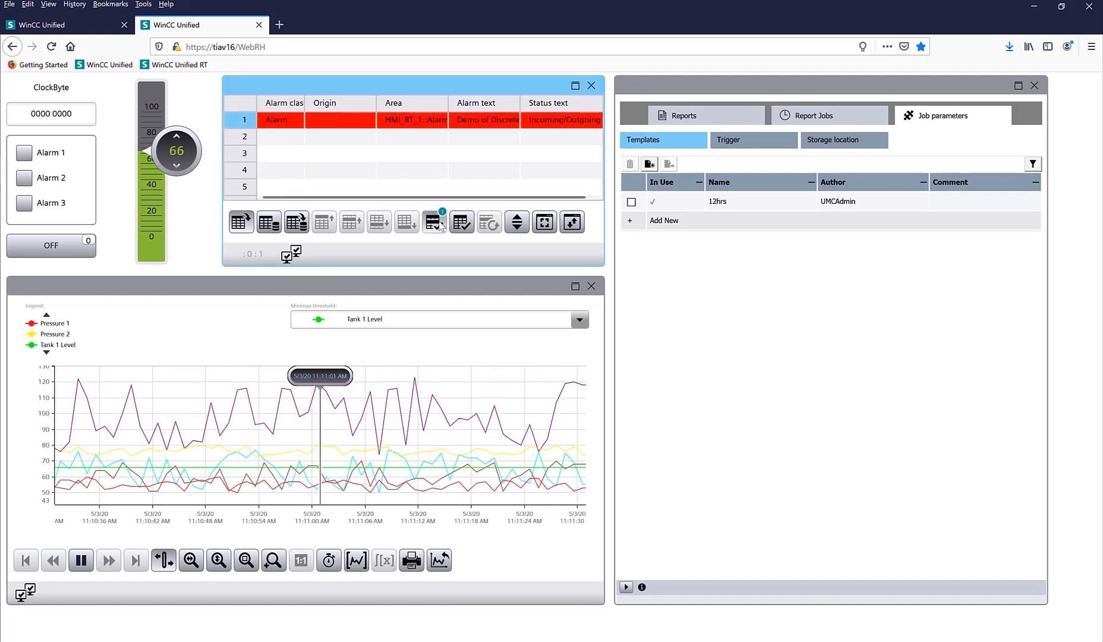
click(50, 245)
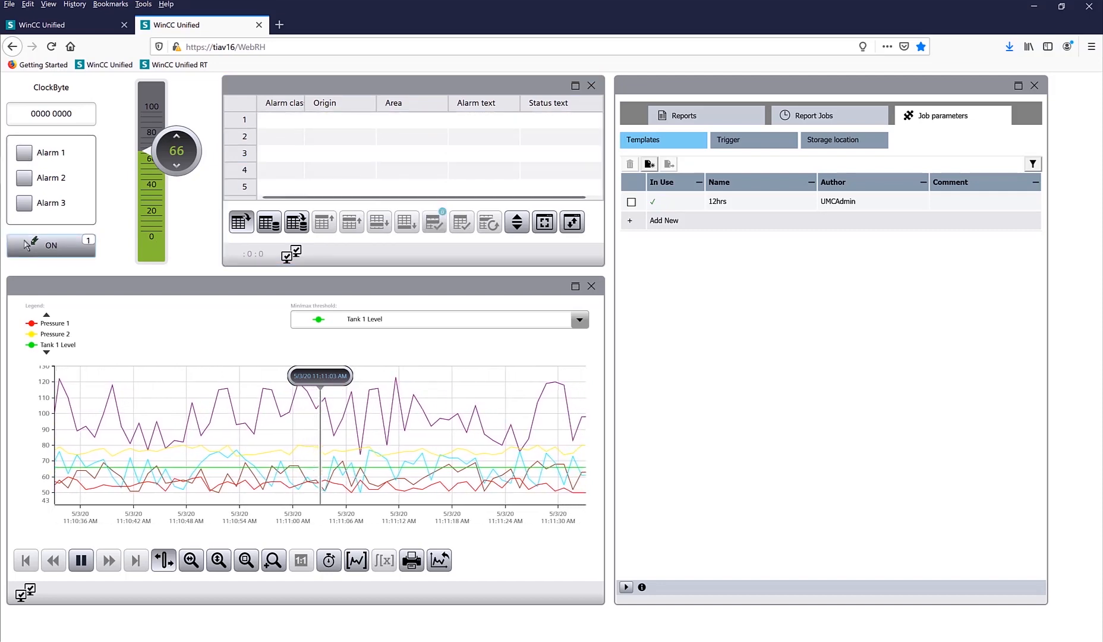
click(50, 245)
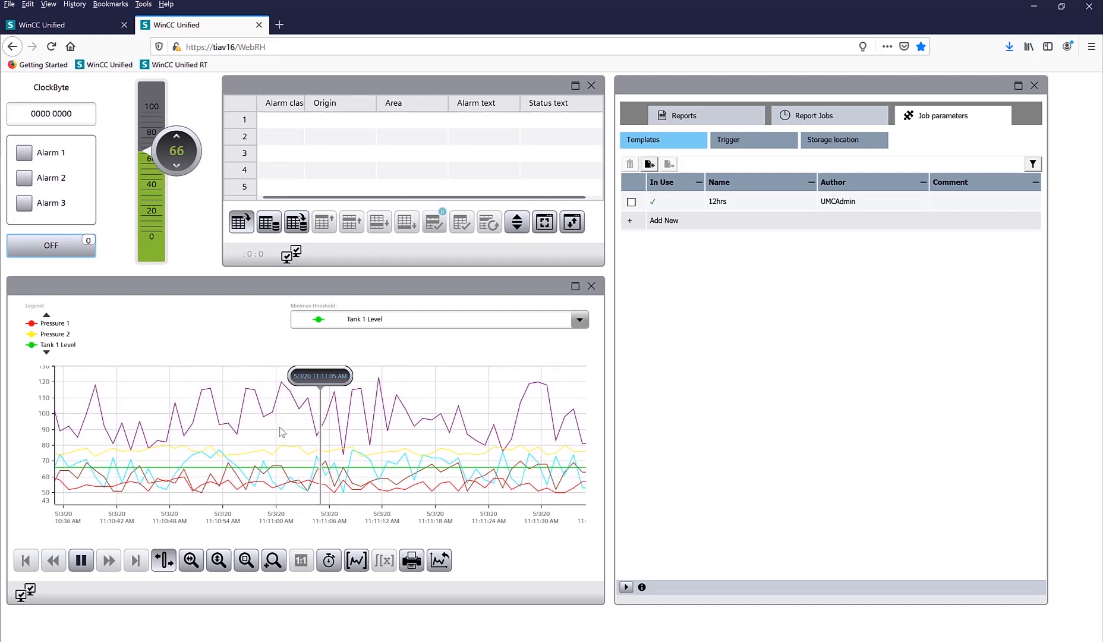
click(176, 227)
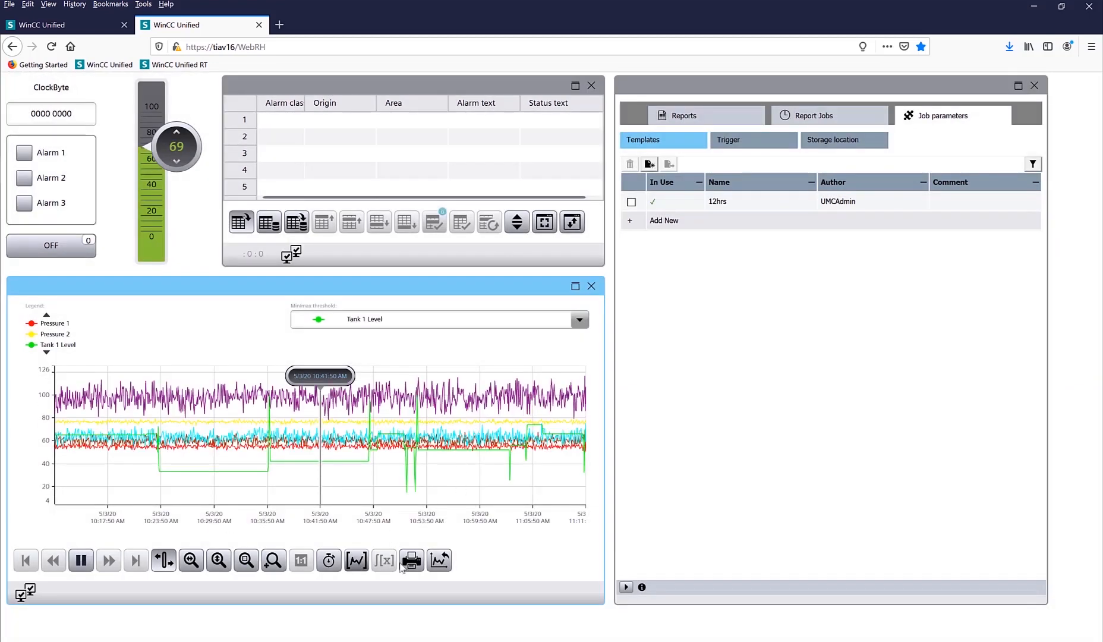
Step: Export the trend data as CSV file Trend control_1 and confirm opening it
click(328, 561)
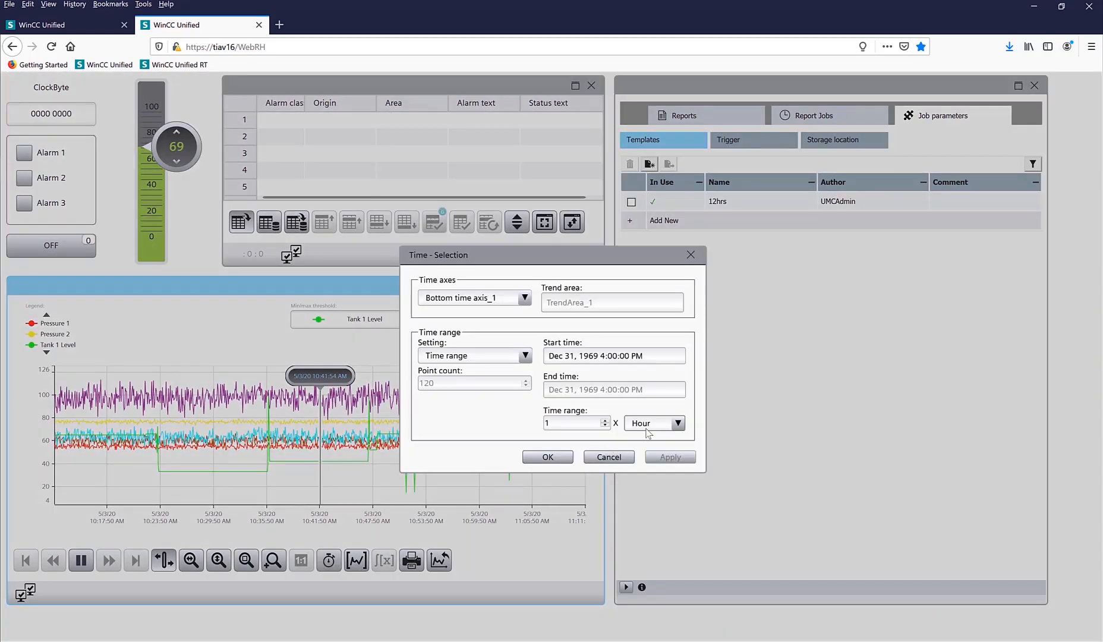
click(655, 424)
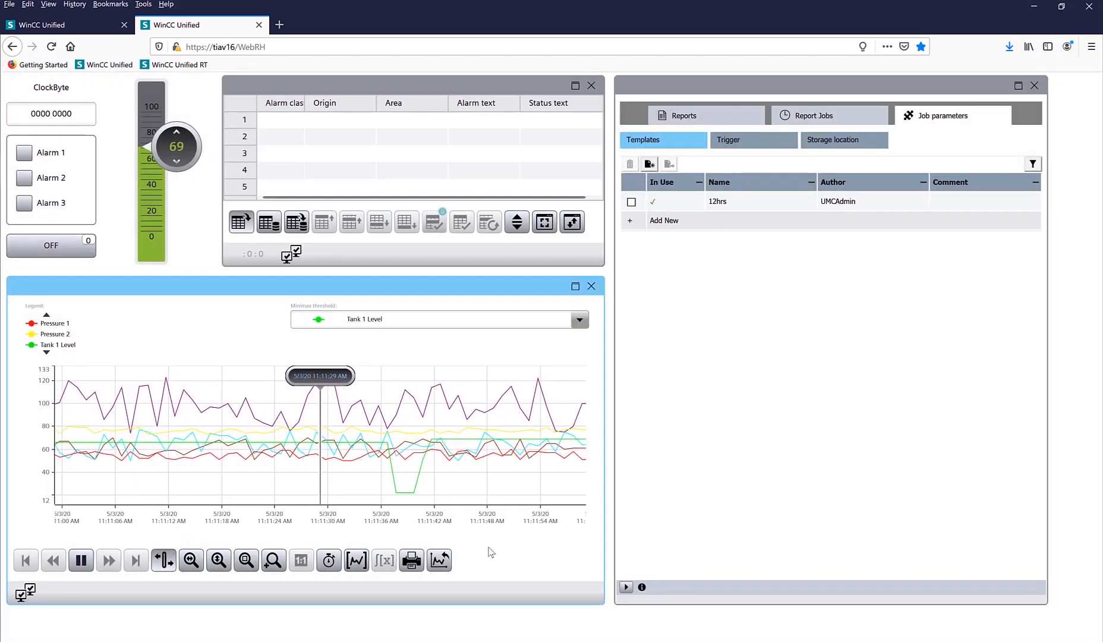
click(411, 561)
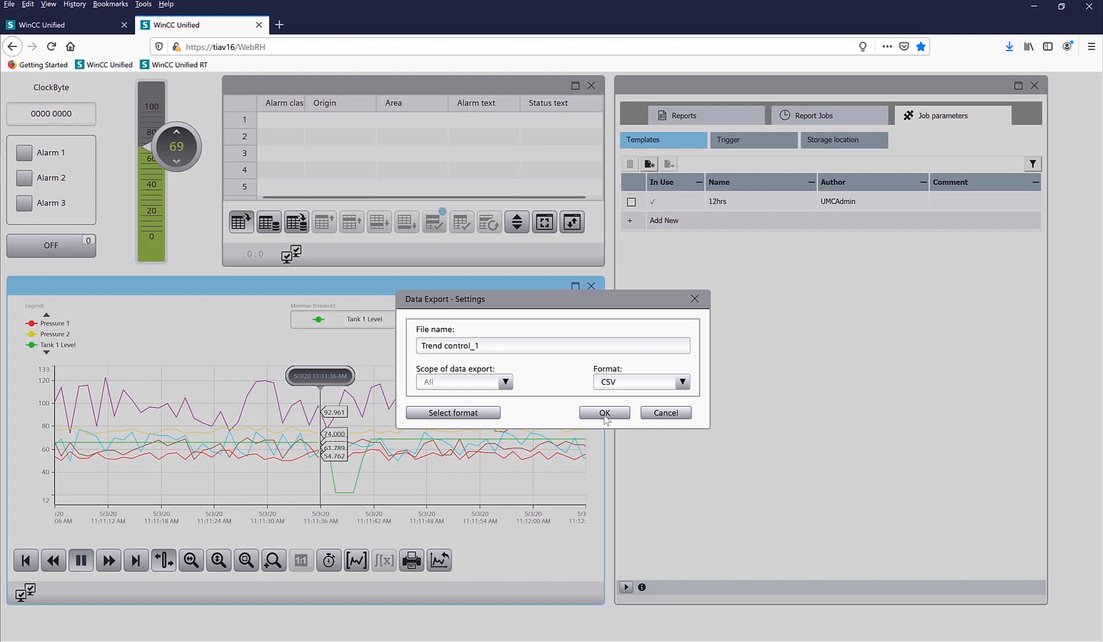
click(603, 413)
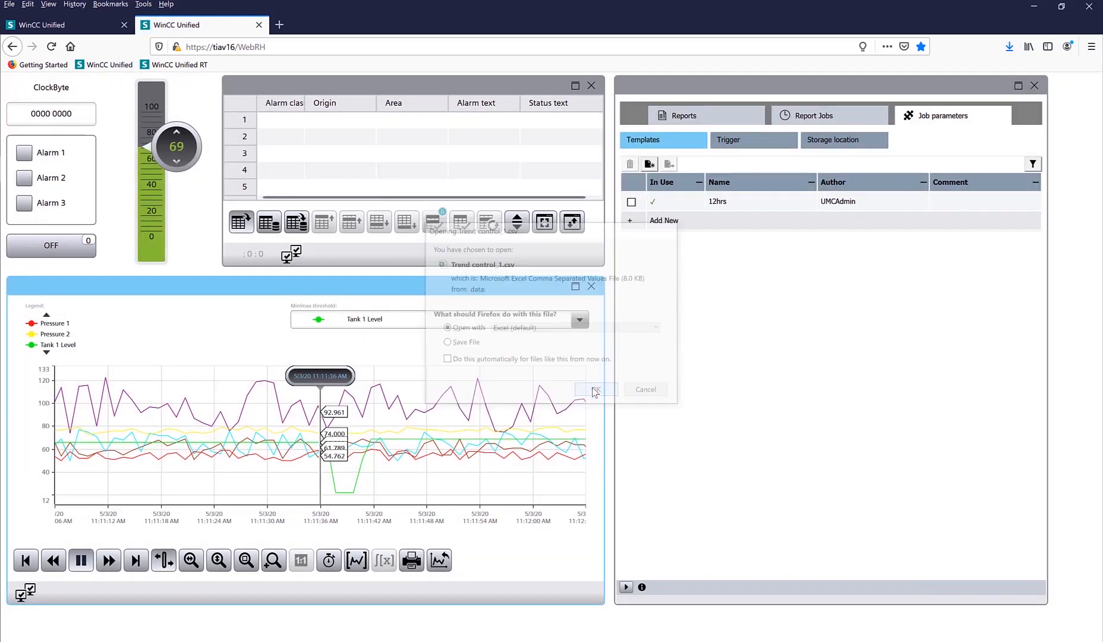
click(595, 389)
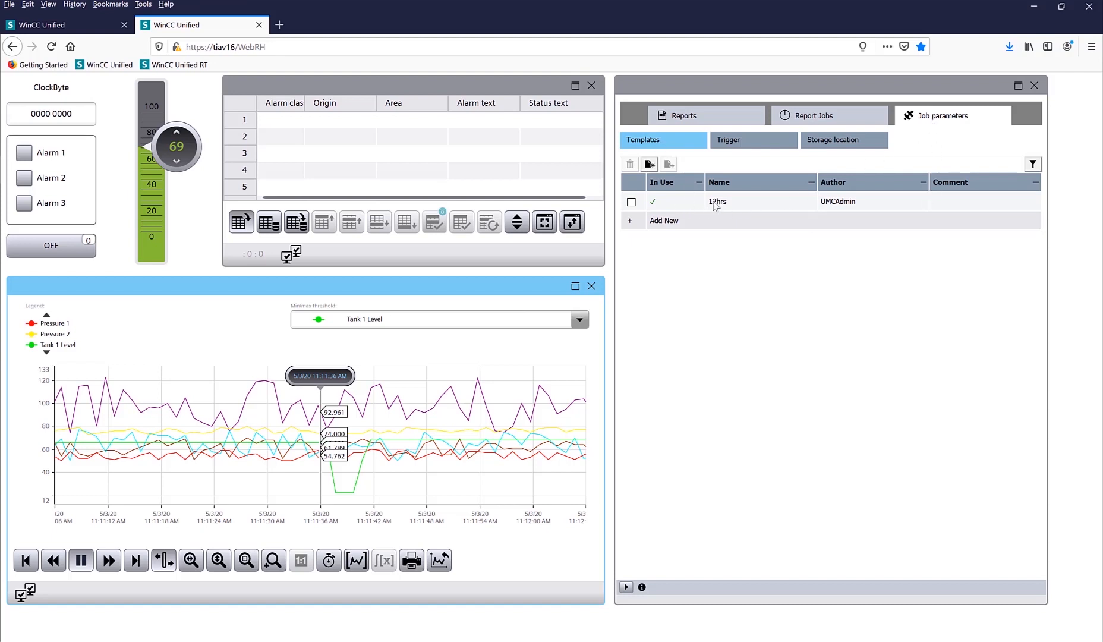
Step: Set the Fill Level trigger's condition value to 99
click(717, 201)
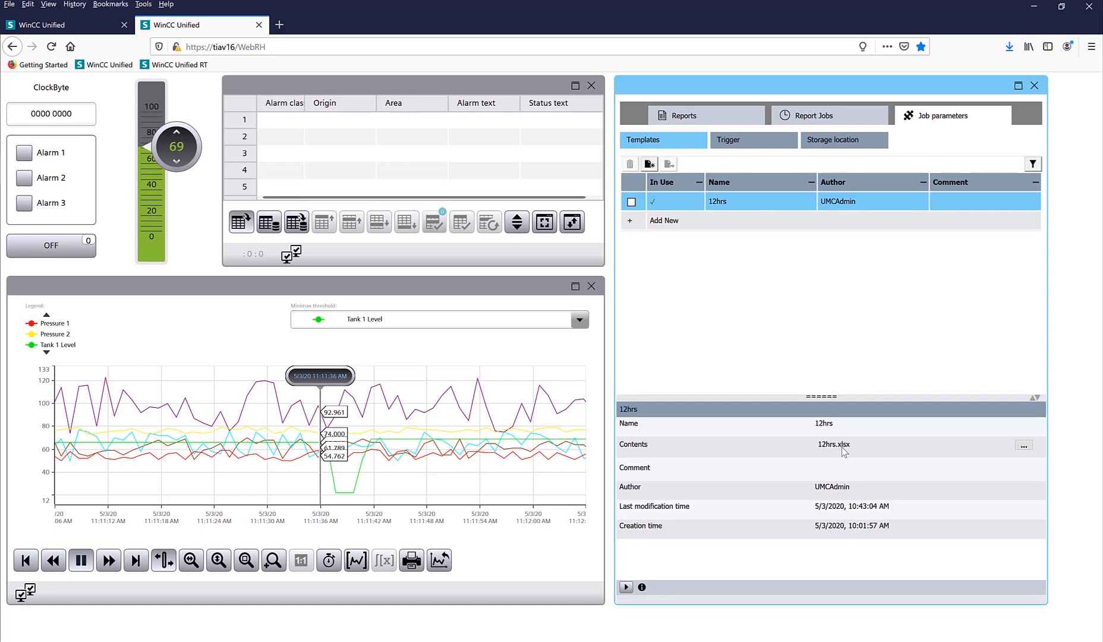
mouse_move(756, 148)
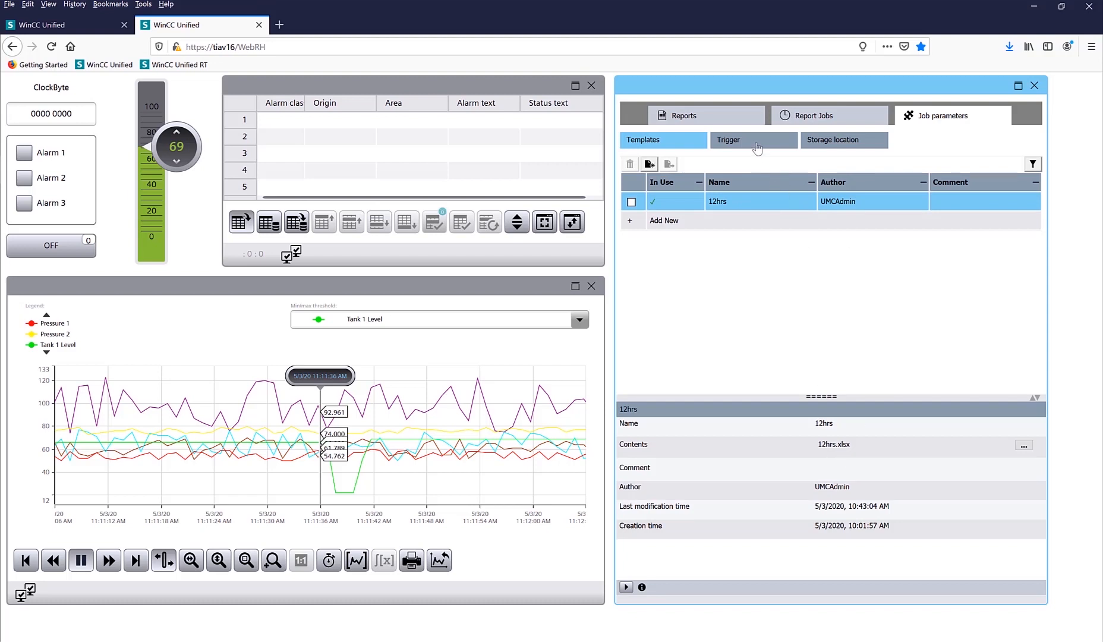
click(754, 139)
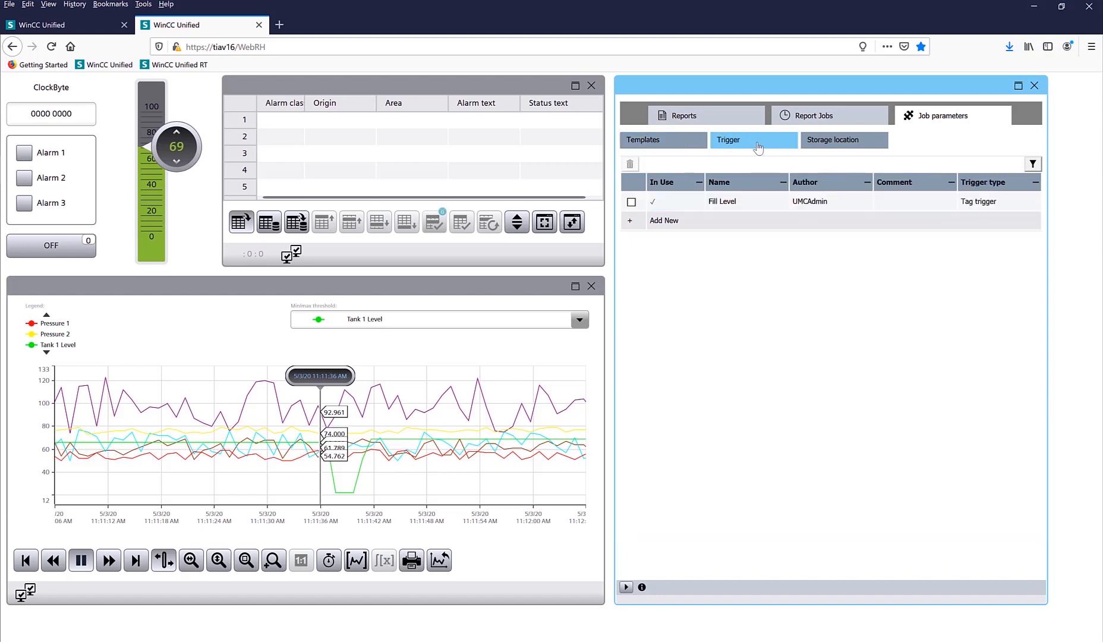
mouse_move(729, 210)
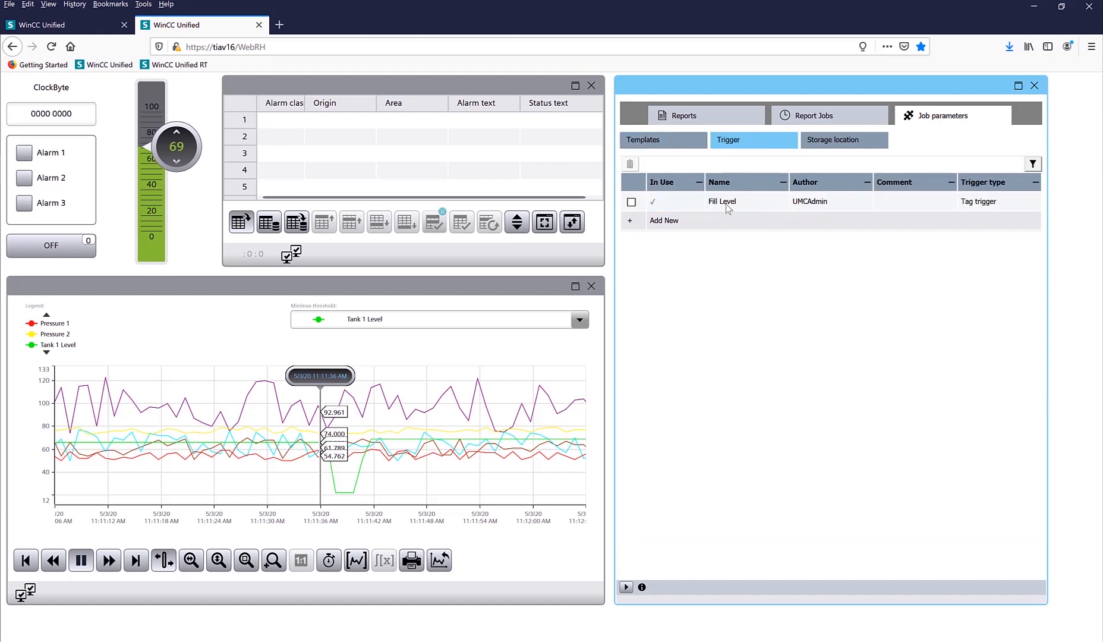
click(721, 202)
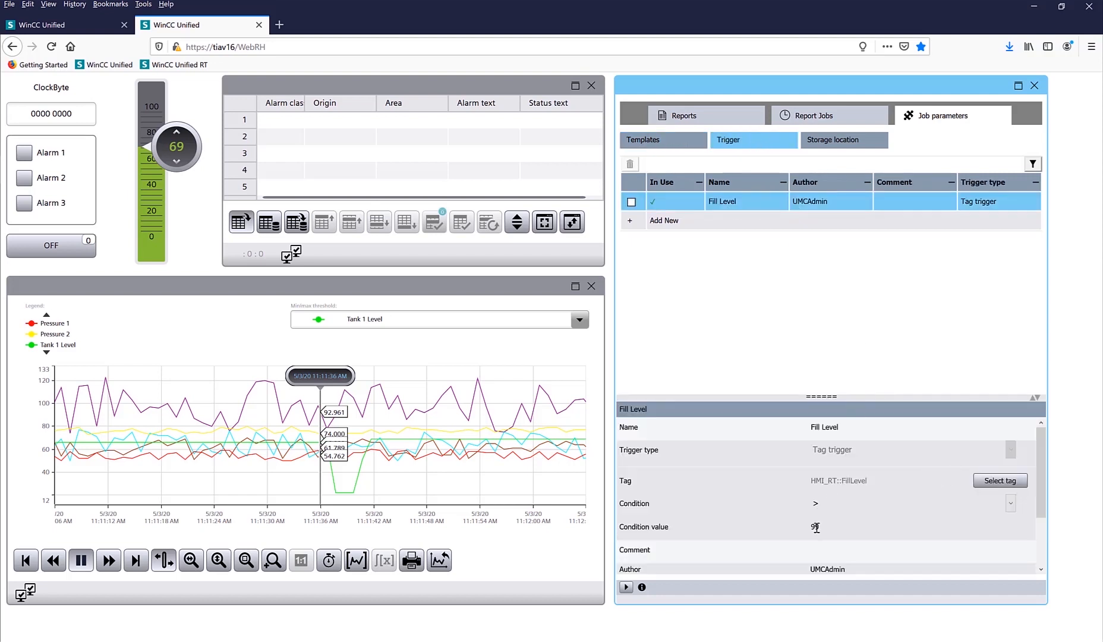
text(9)
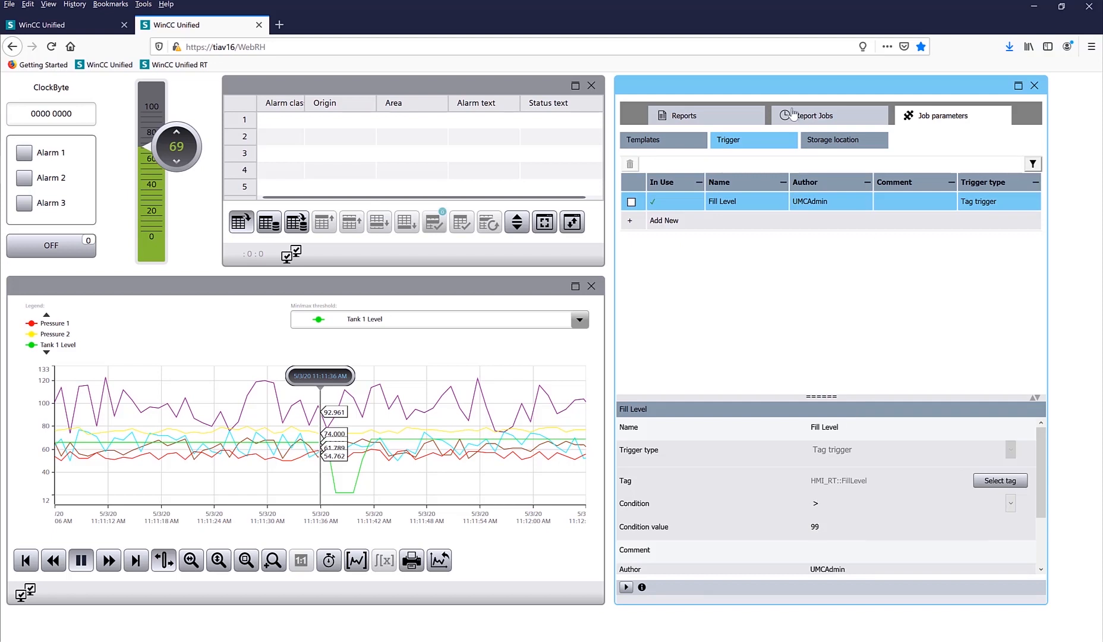
Step: Show the settings of the TagTrigger report job
click(816, 116)
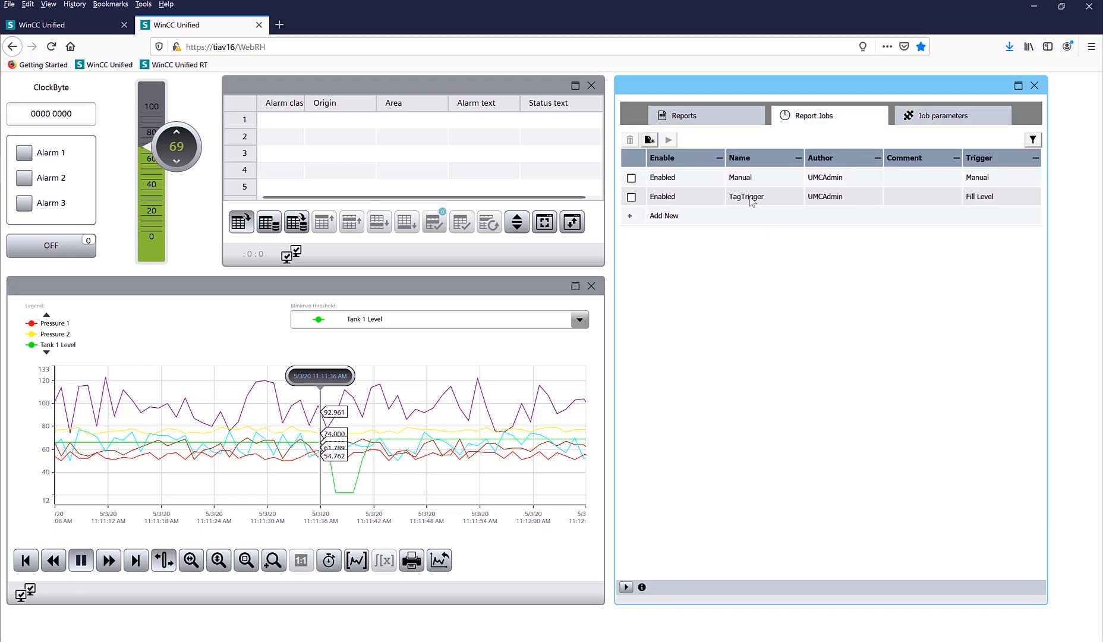
click(746, 197)
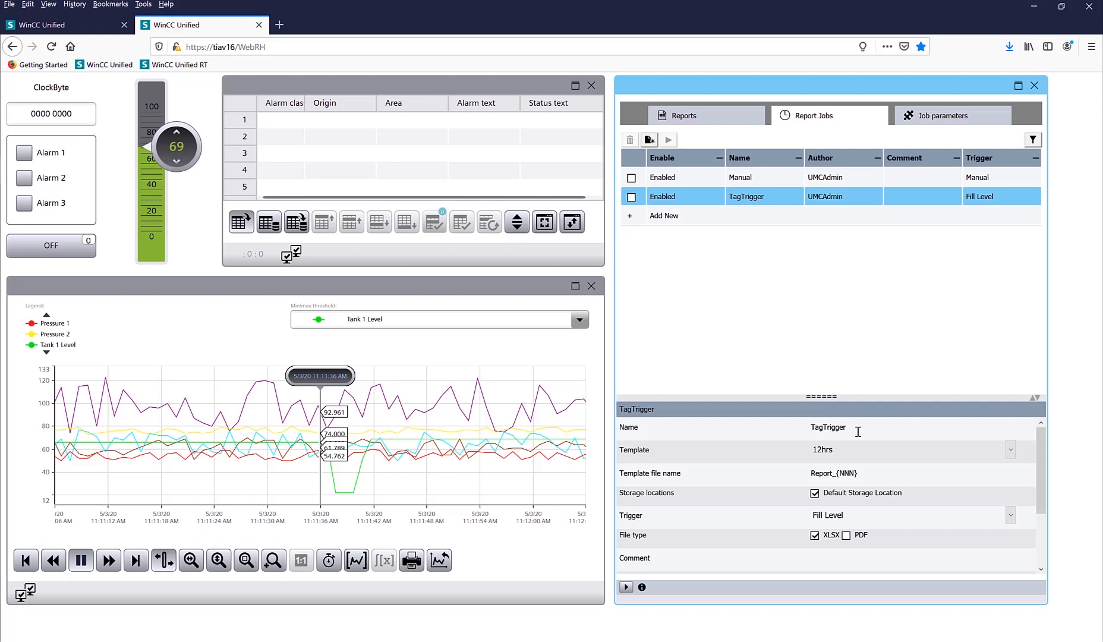
mouse_move(836, 457)
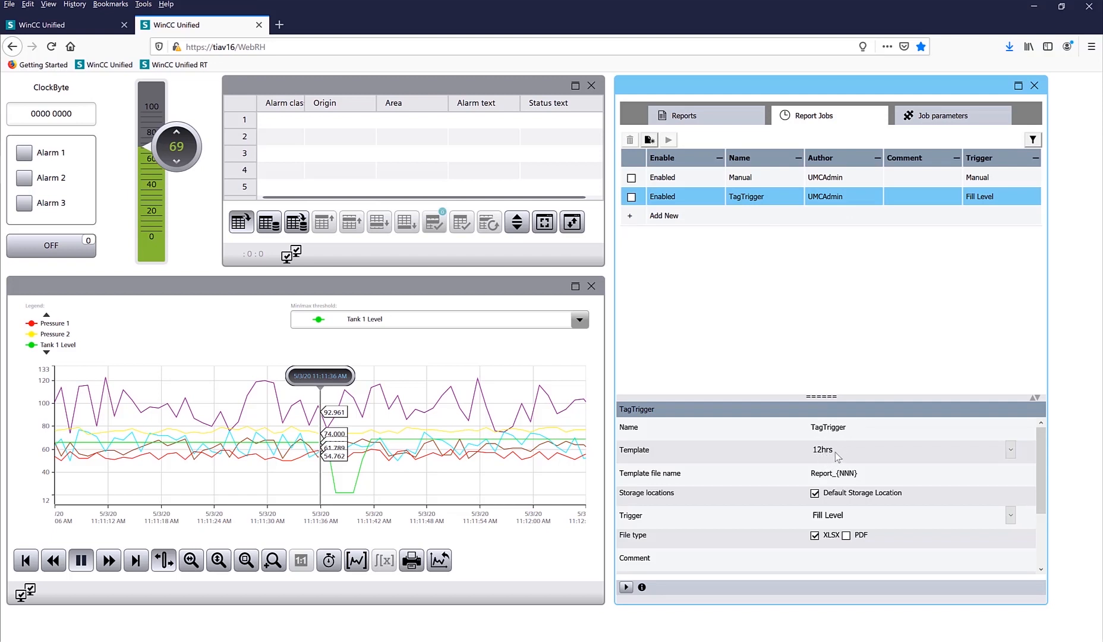
mouse_move(849, 522)
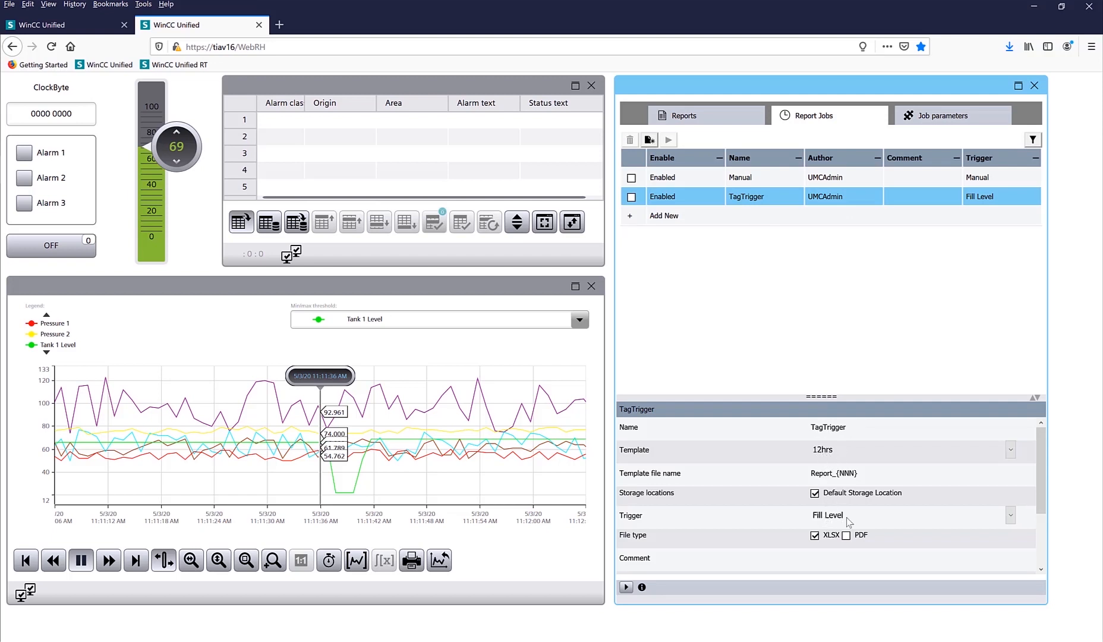
mouse_move(177, 164)
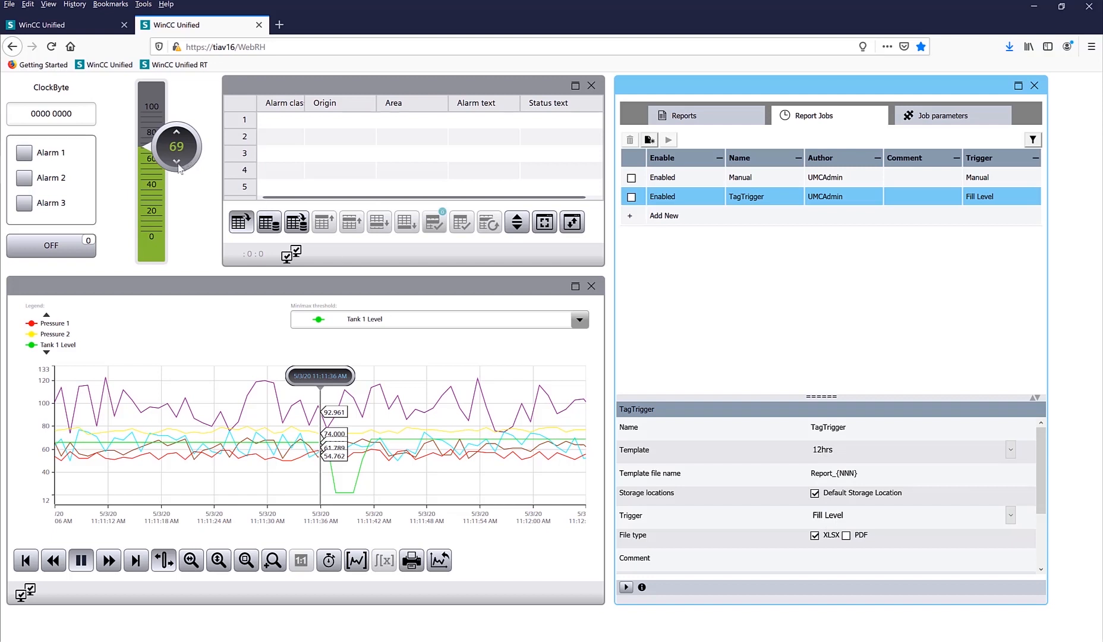
click(740, 177)
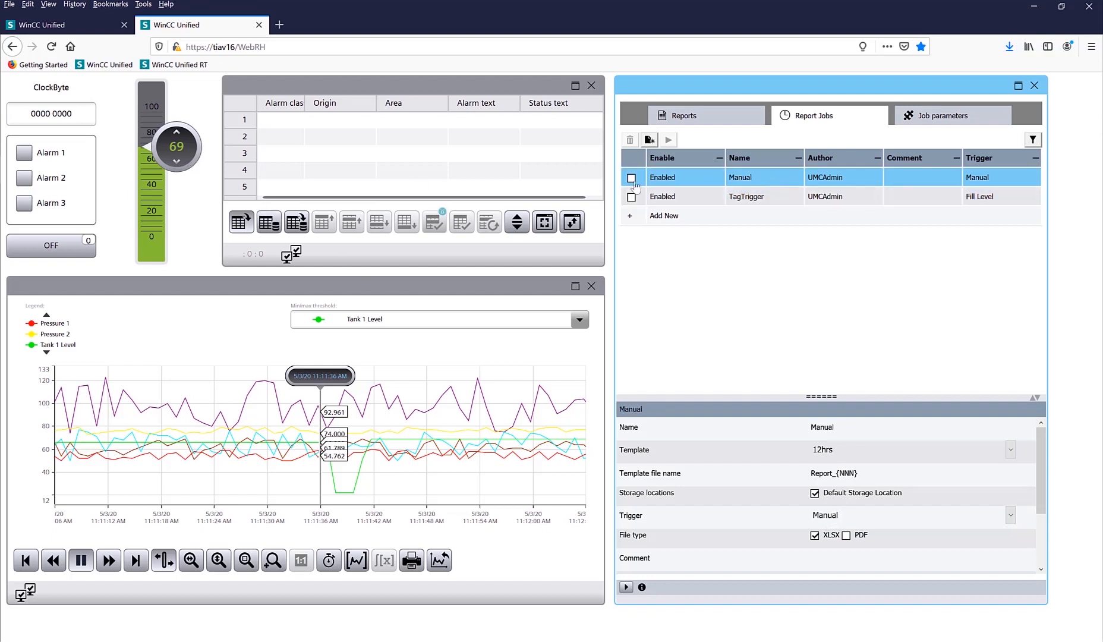
Step: Run the Manual report job and open Report_001's XLSX file in Excel
click(631, 177)
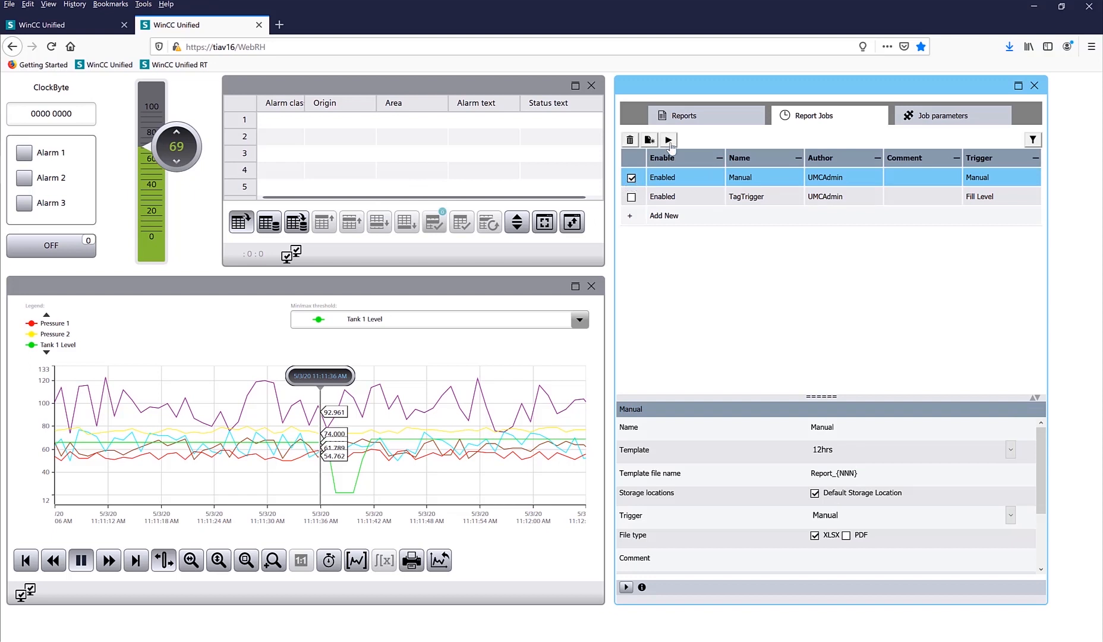
click(668, 139)
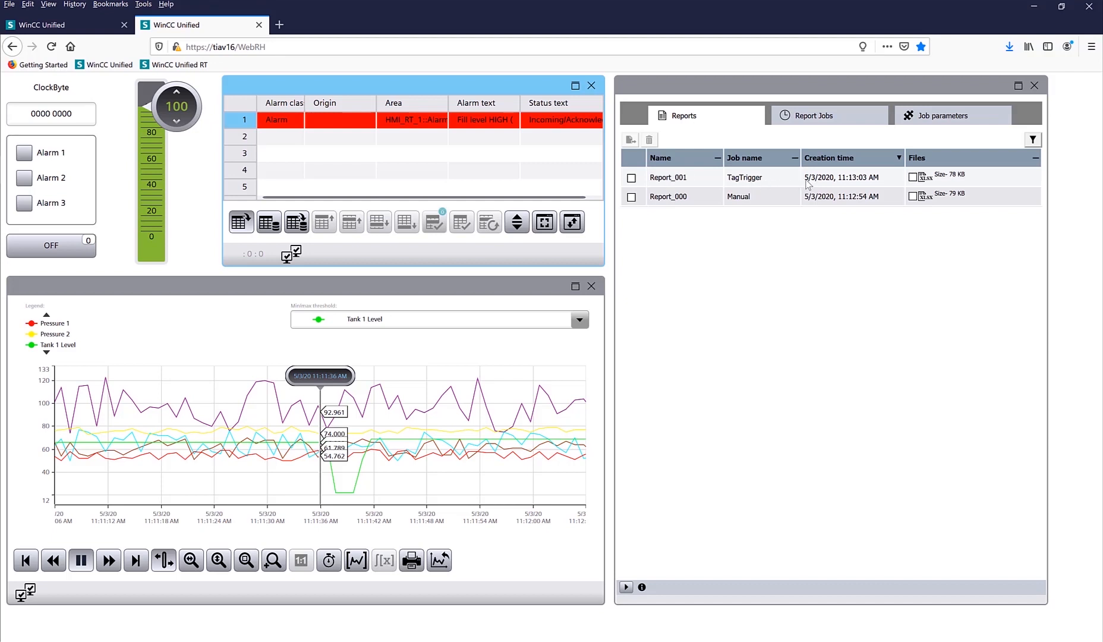
click(631, 177)
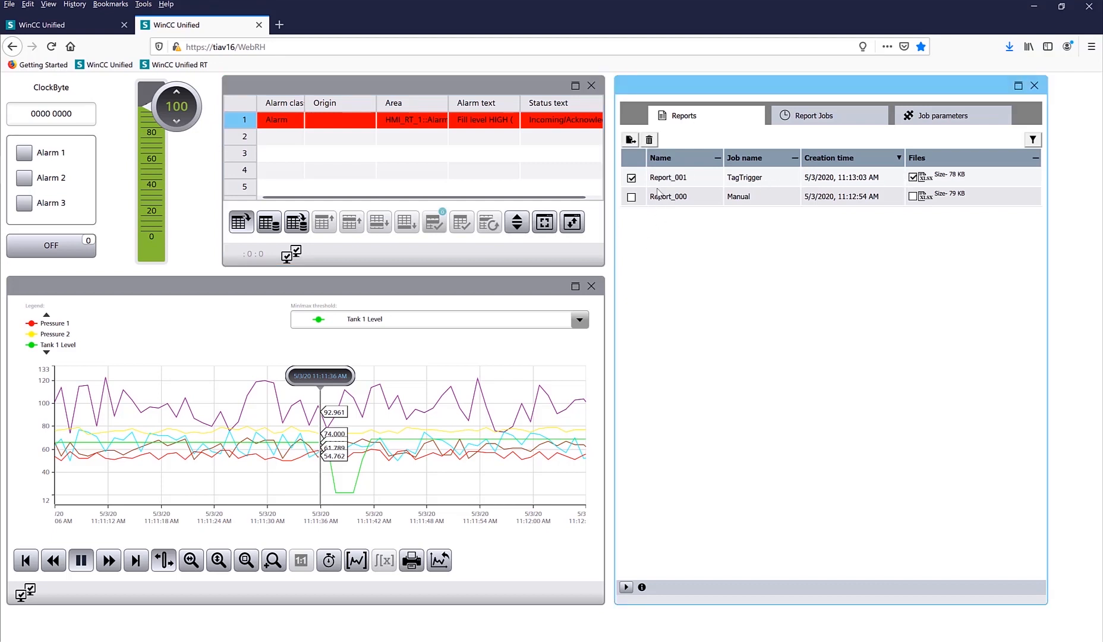
click(921, 175)
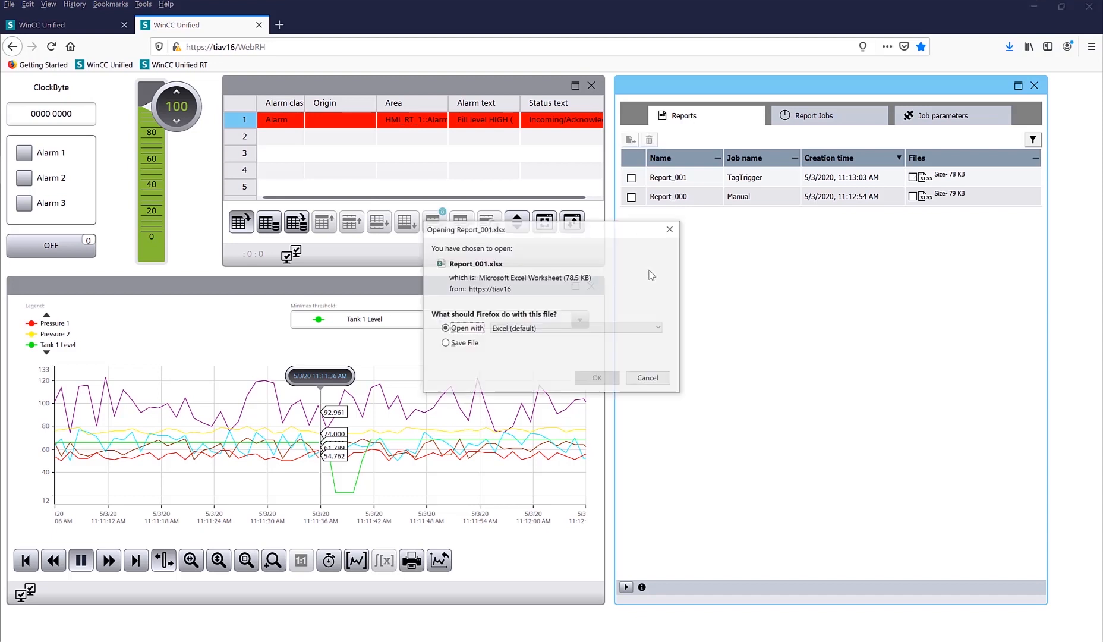
click(646, 378)
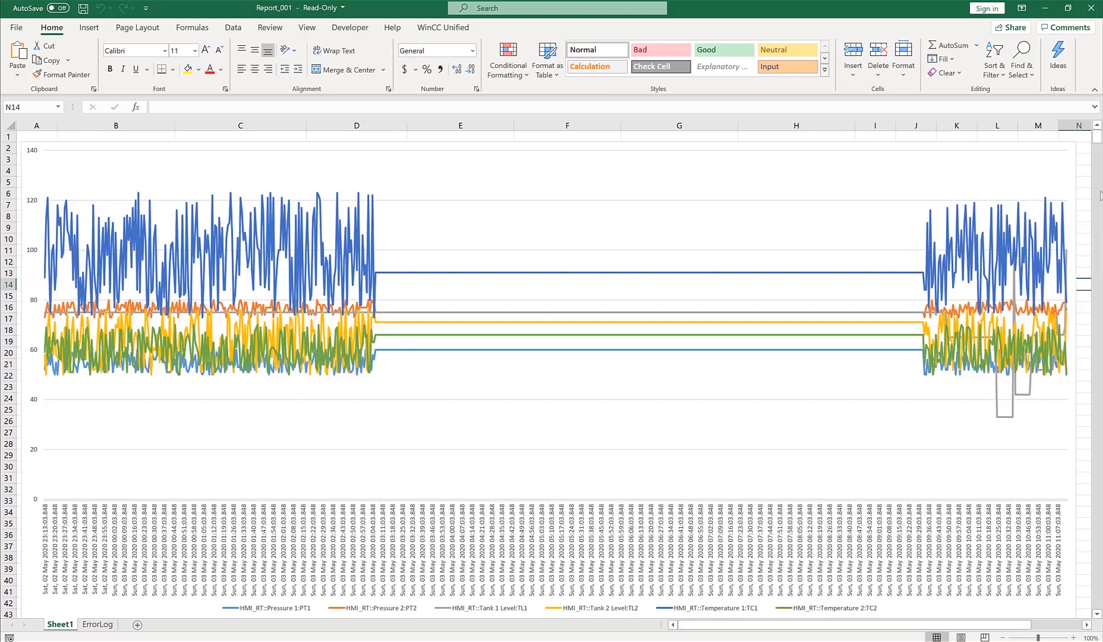
mouse_move(380, 352)
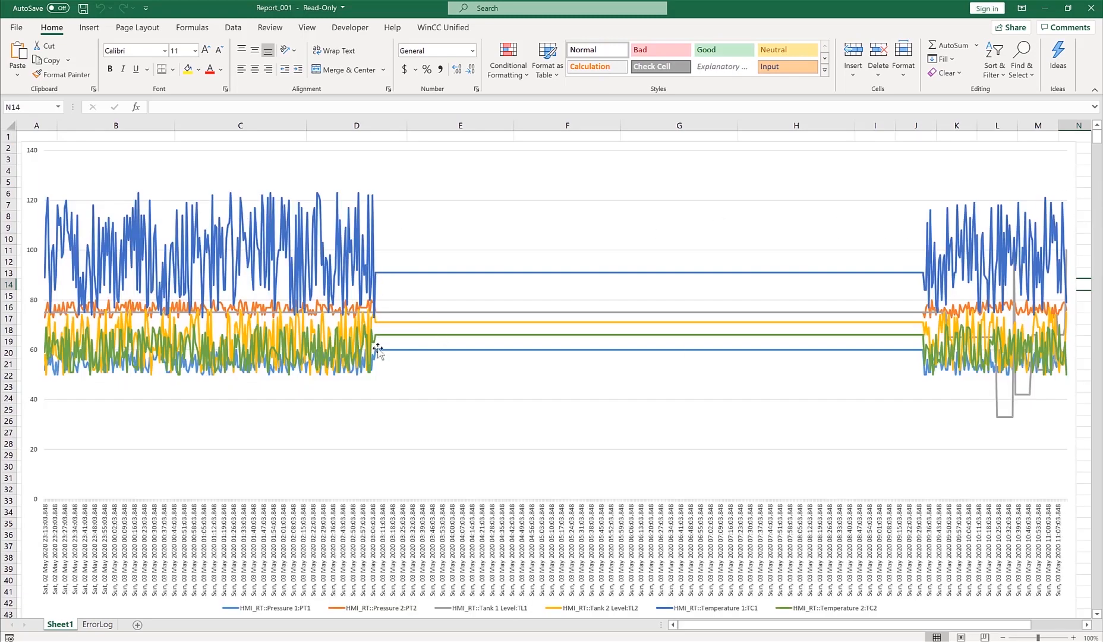
mouse_move(909, 286)
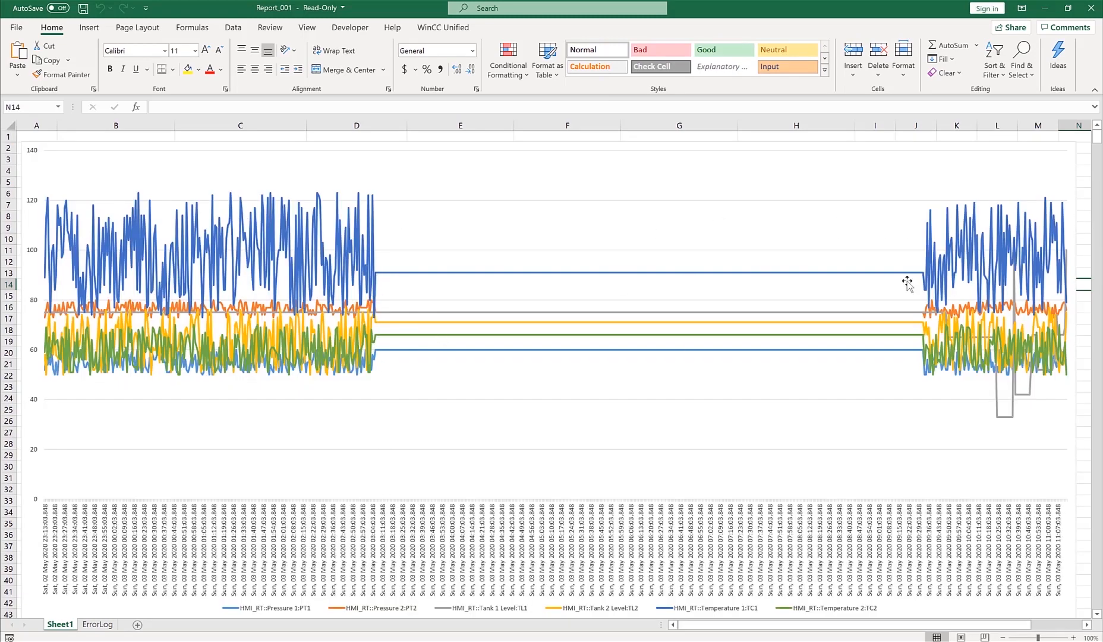
mouse_move(983, 420)
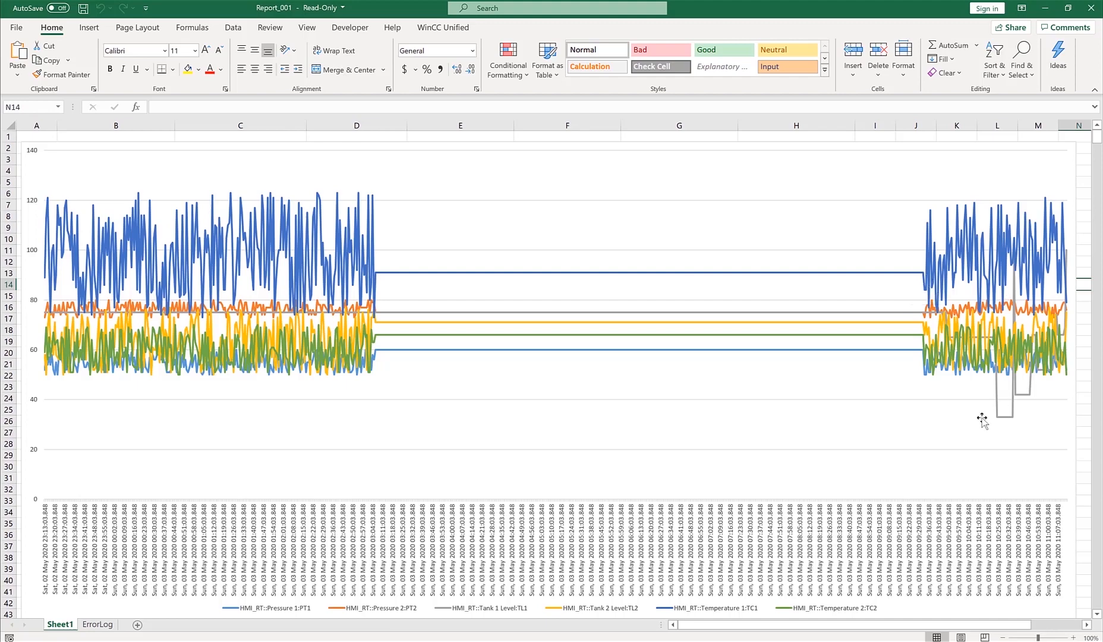
mouse_move(1097, 144)
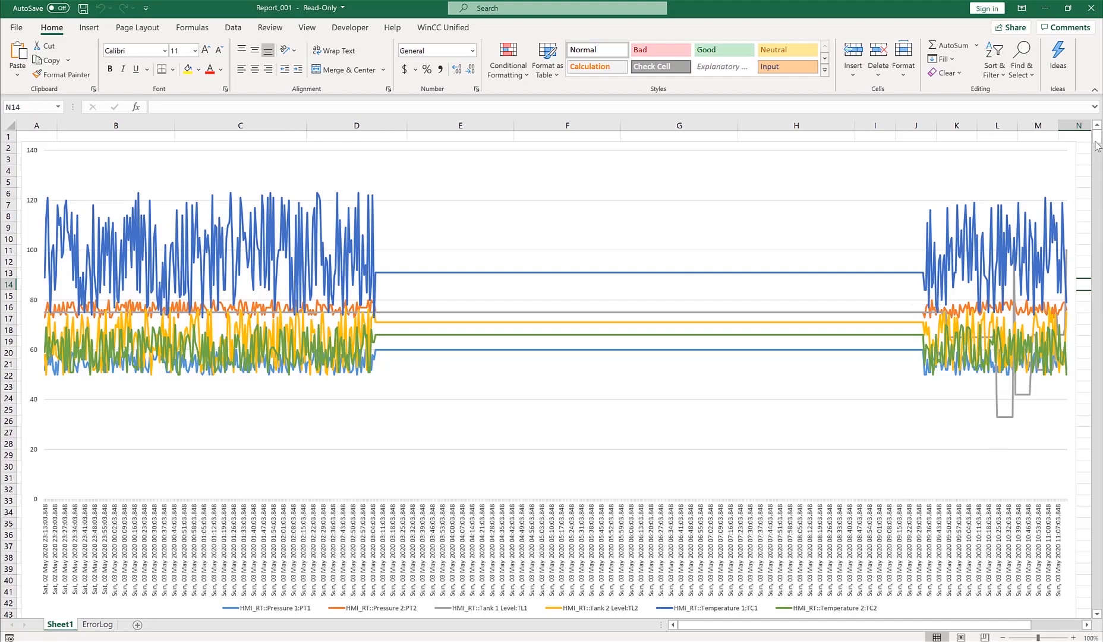
scroll(down, 3)
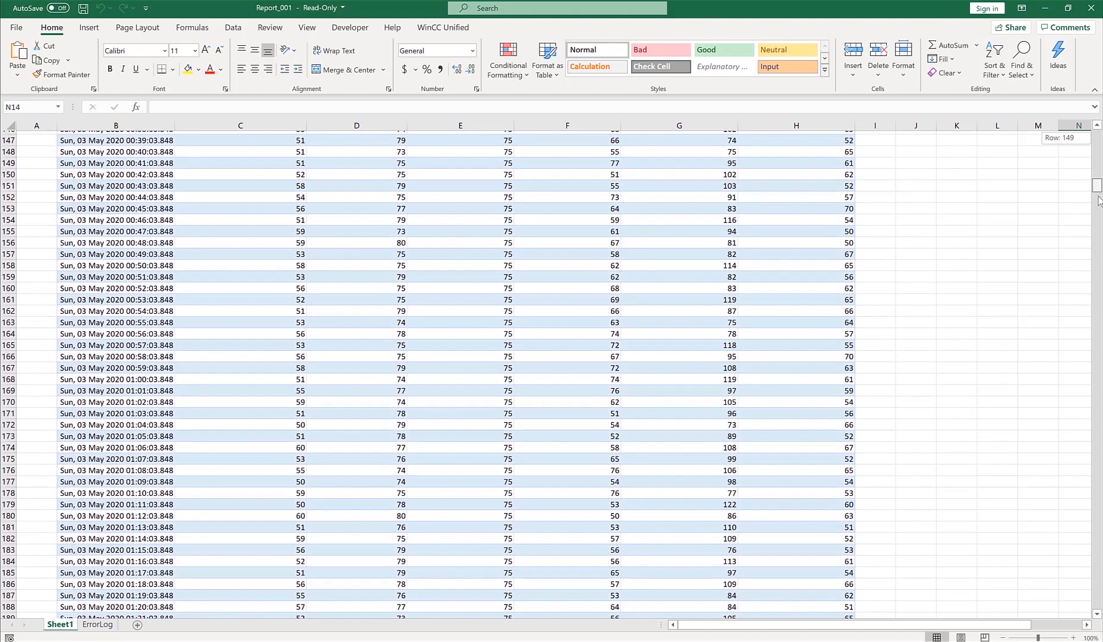
scroll(down, 3)
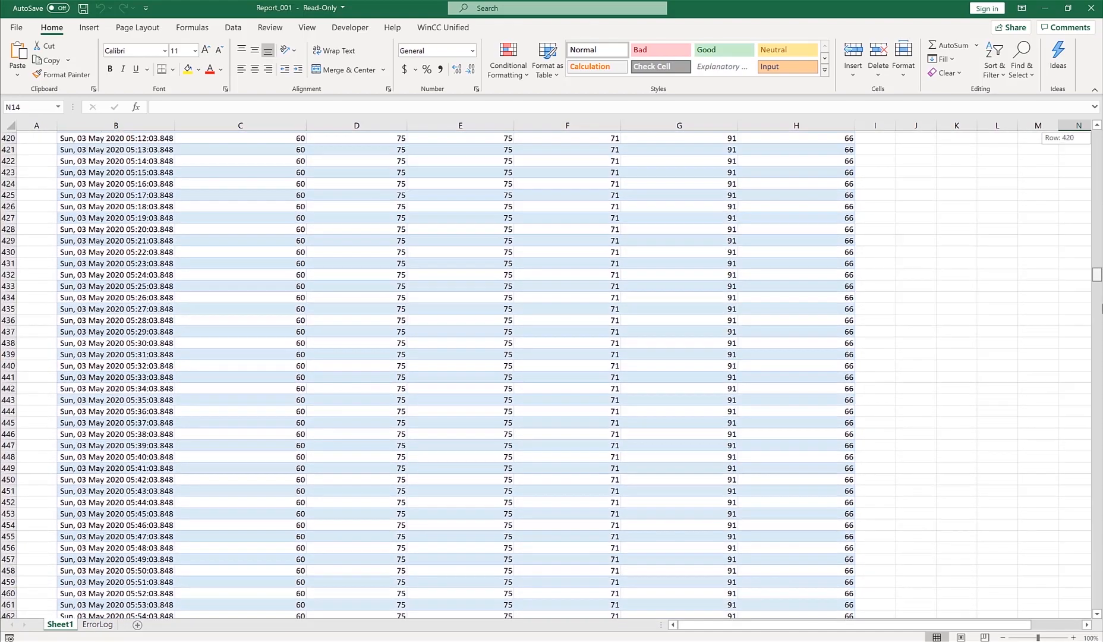
scroll(up, 3)
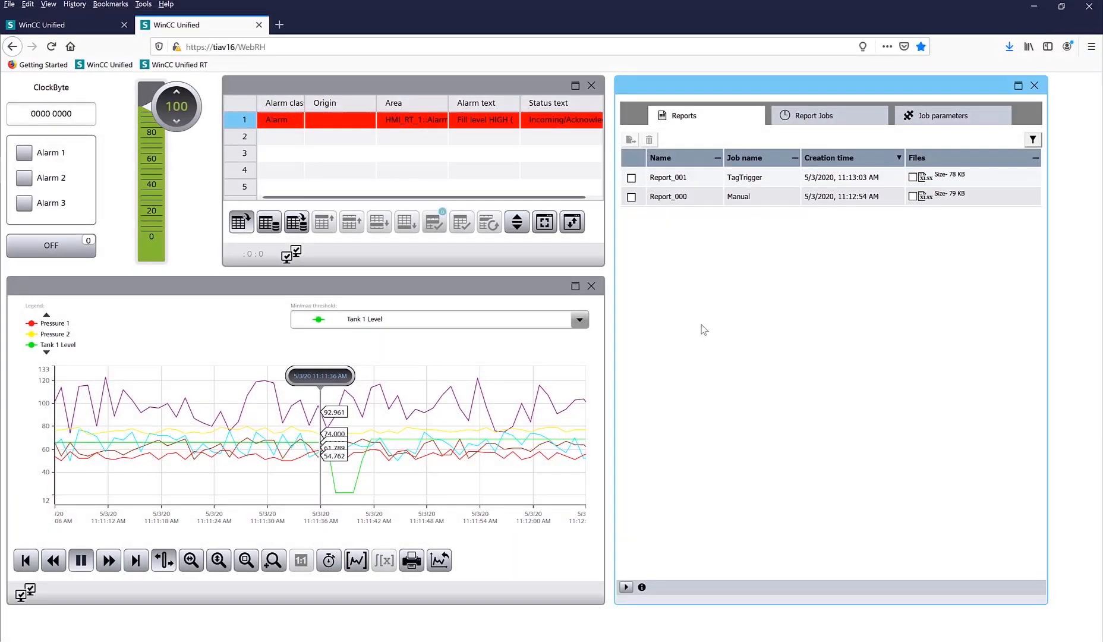
mouse_move(29, 174)
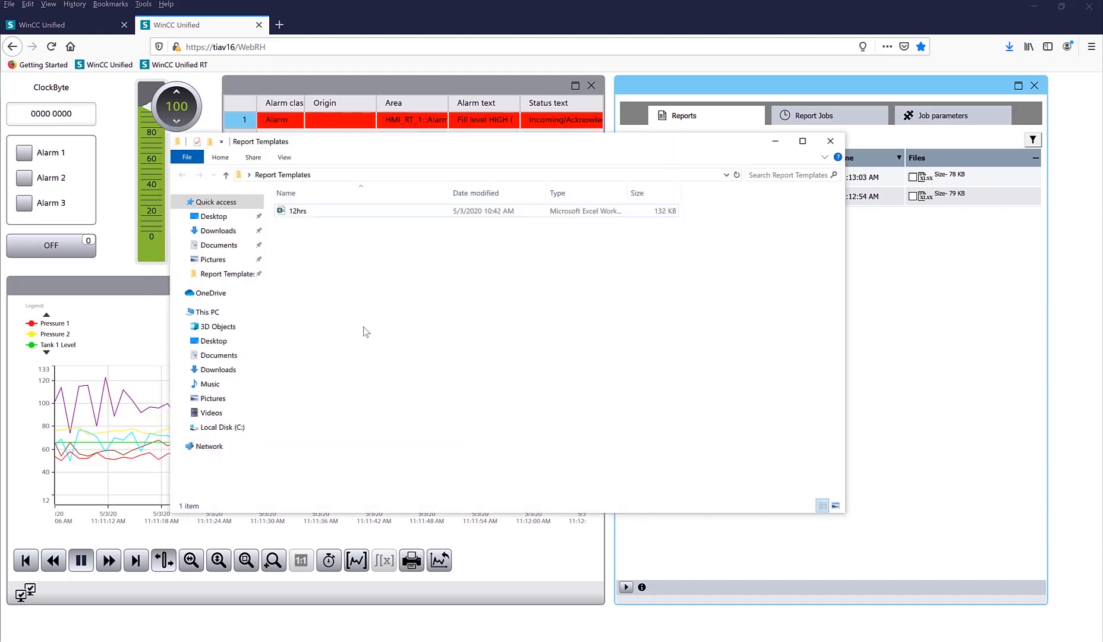
Step: Create a new Excel worksheet named 10mins in the Report Templates folder
right_click(367, 331)
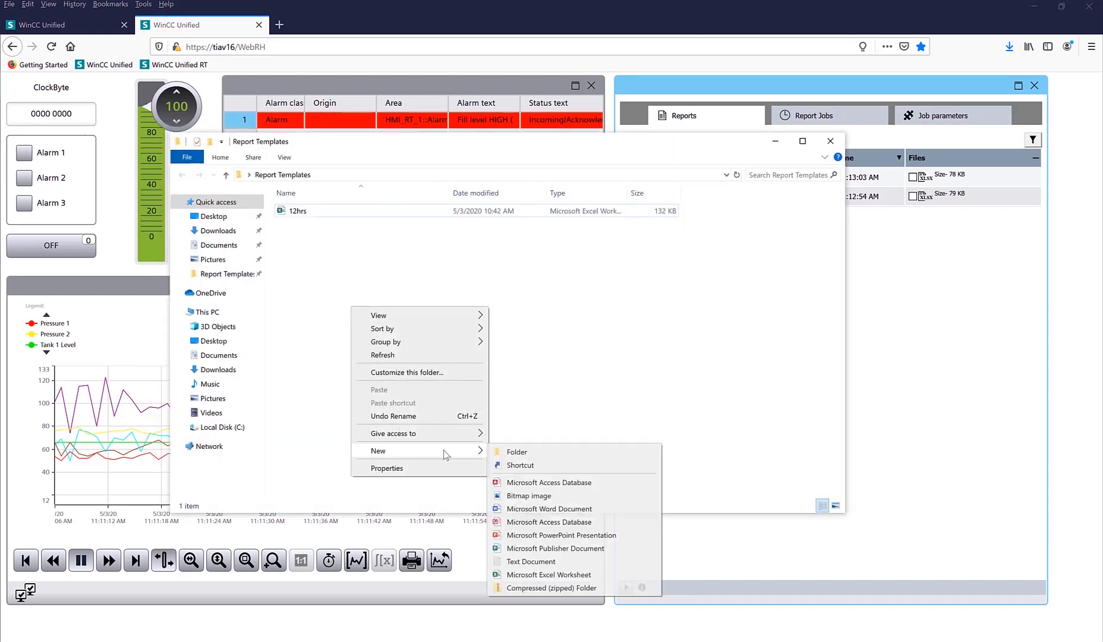
click(476, 338)
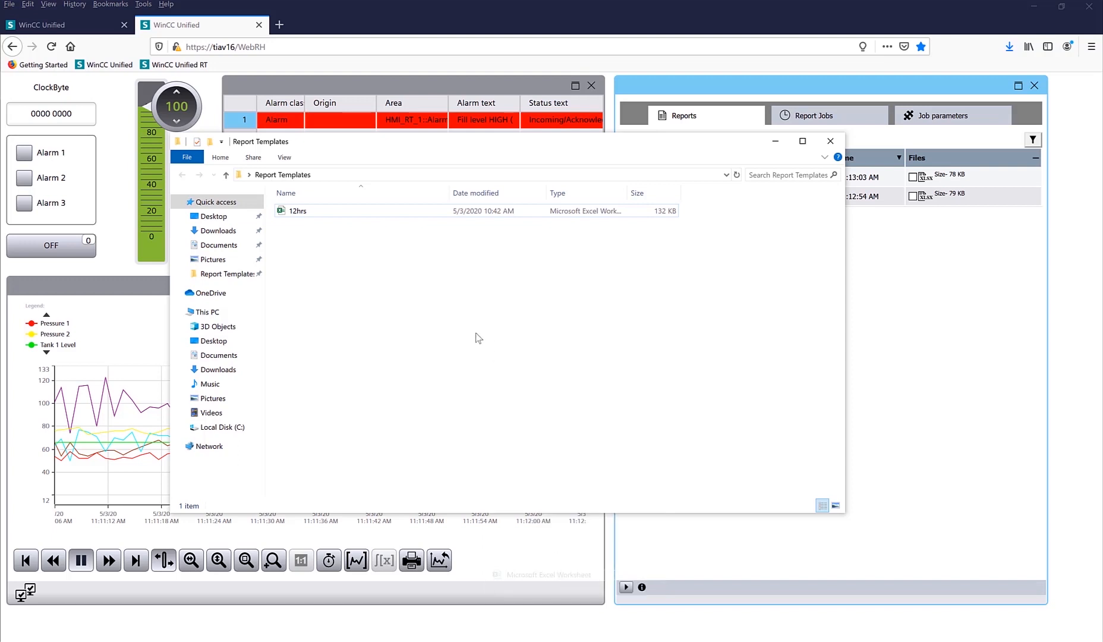
text(10mins)
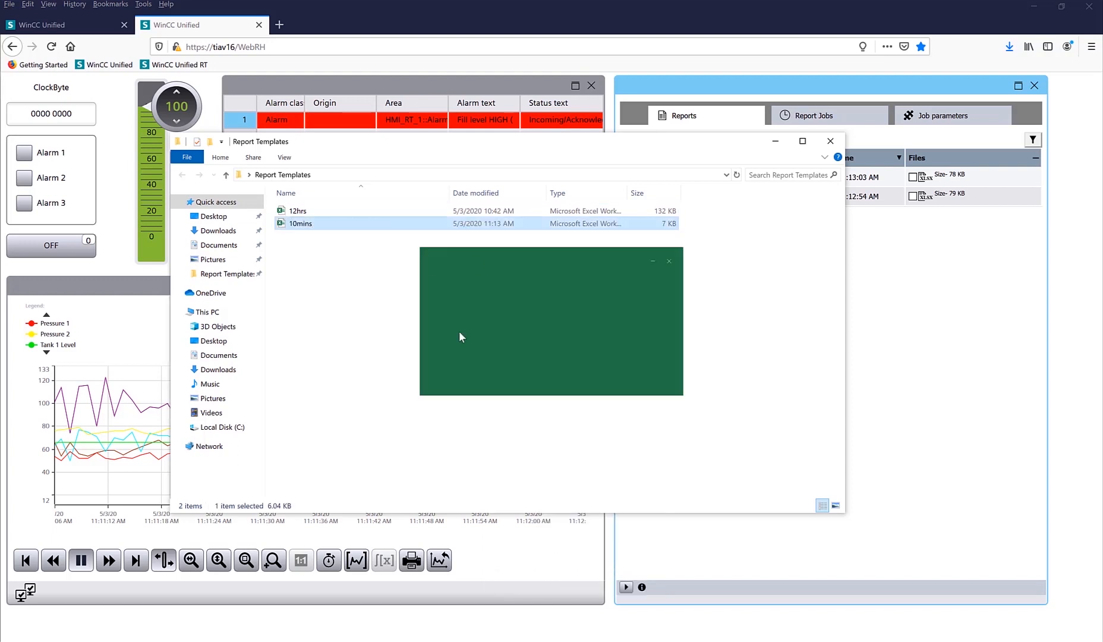
Step: Open 10mins and log in to the tiav16 reporting server with credentials
double_click(301, 223)
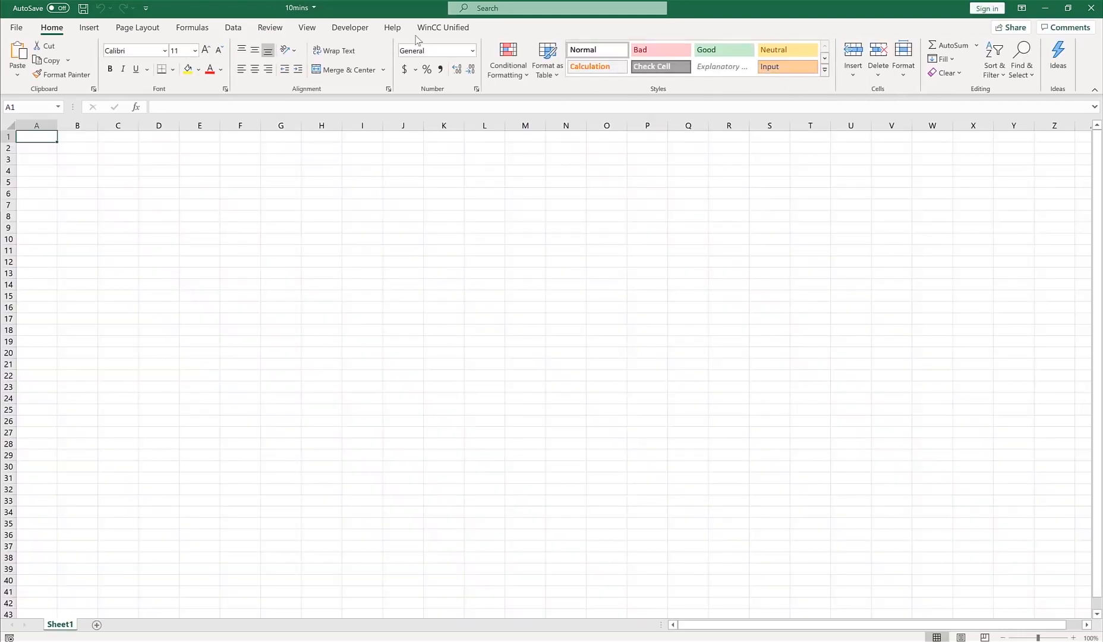
click(441, 27)
text(tia)
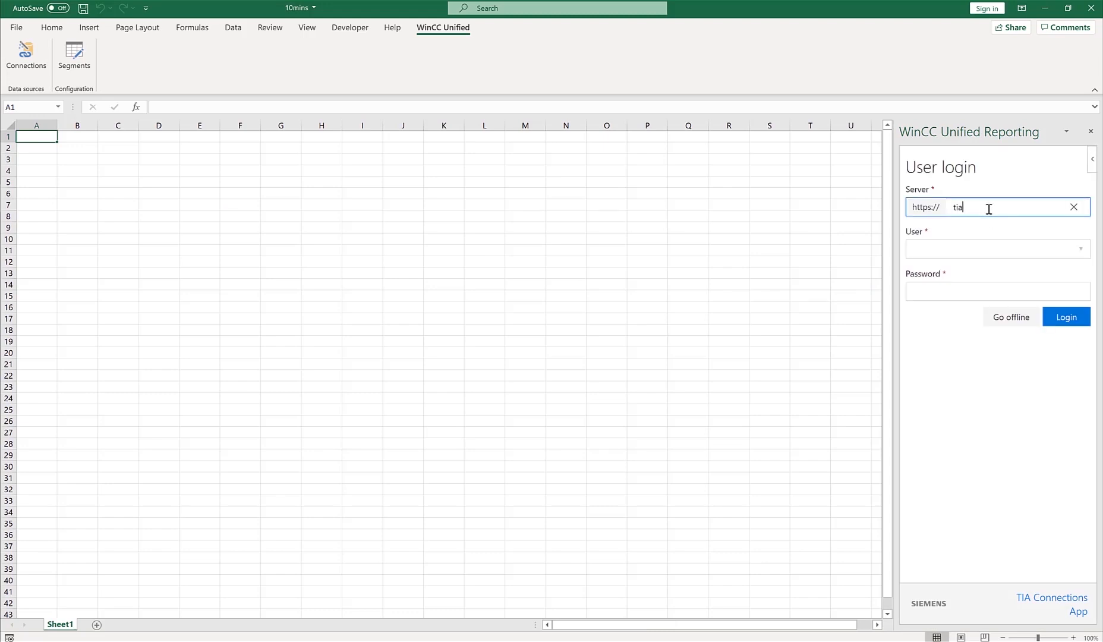
text(v16)
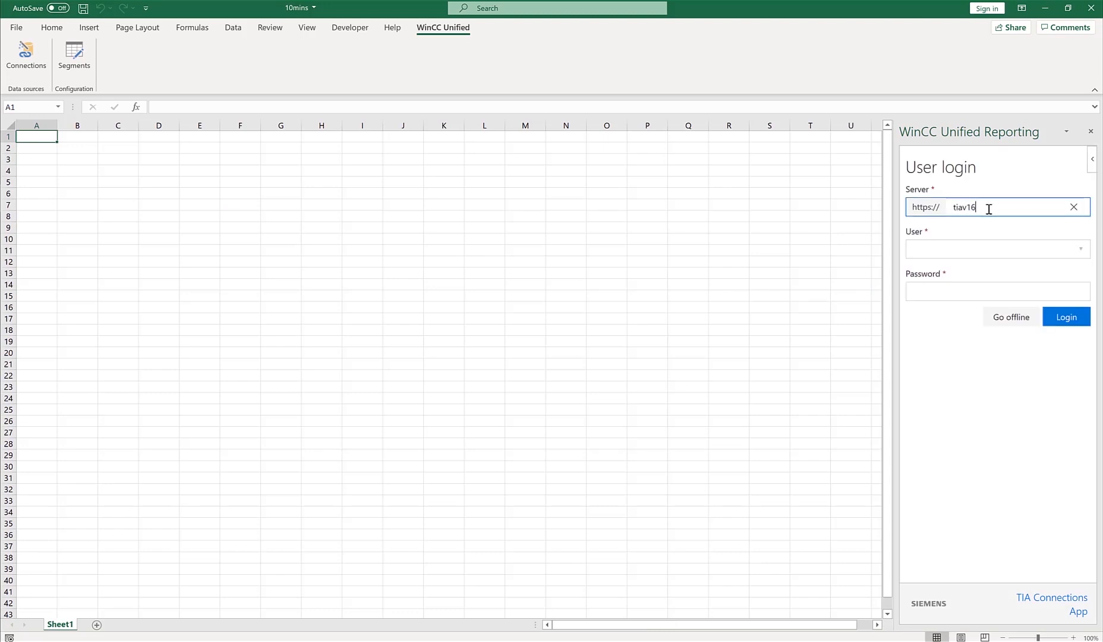
text(UM)
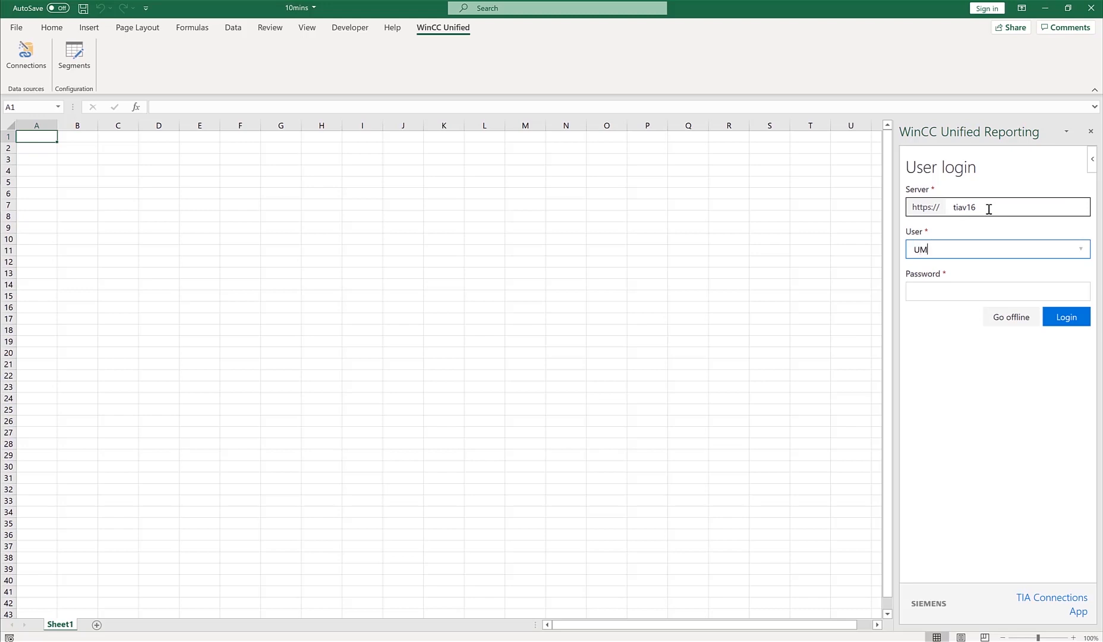
text(CAdmin)
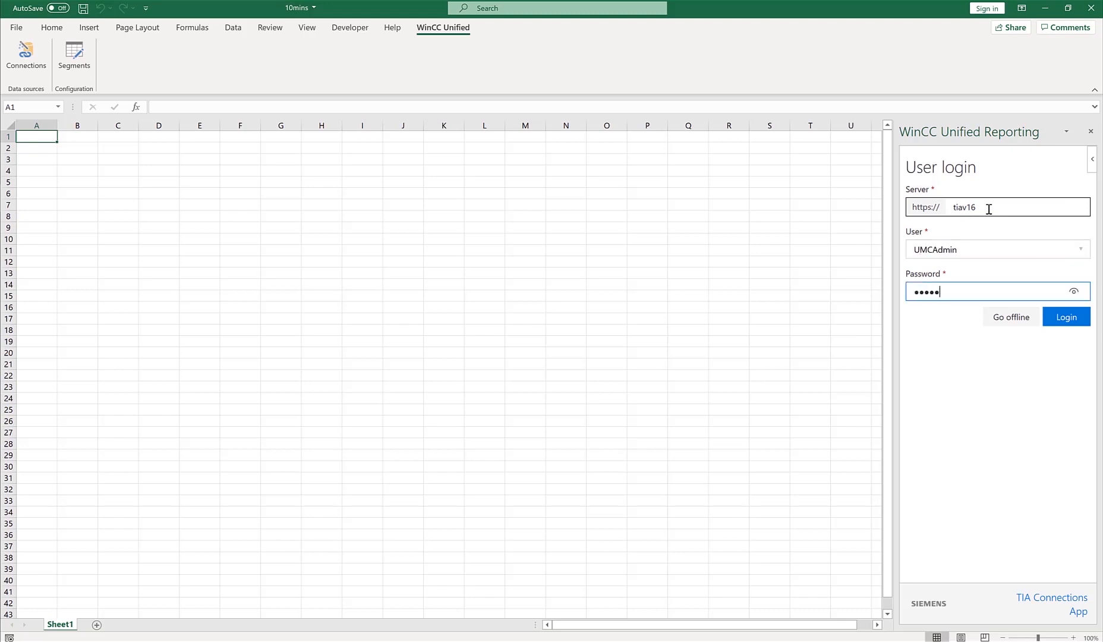
click(1066, 316)
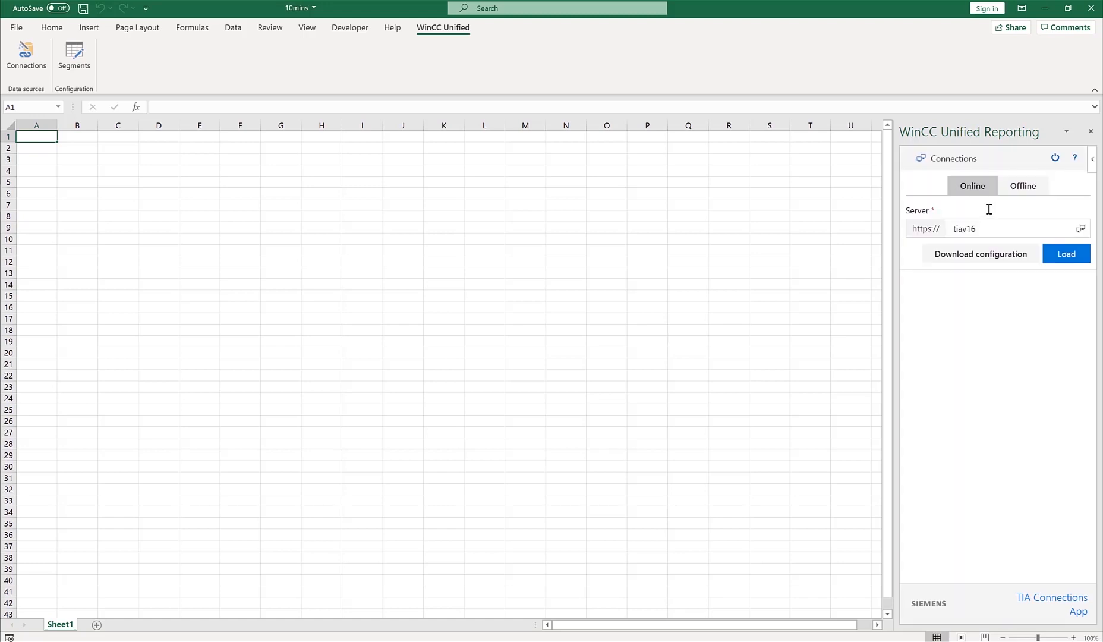
Step: Load data sources with only Logging tag ticked, then show report segments
click(980, 254)
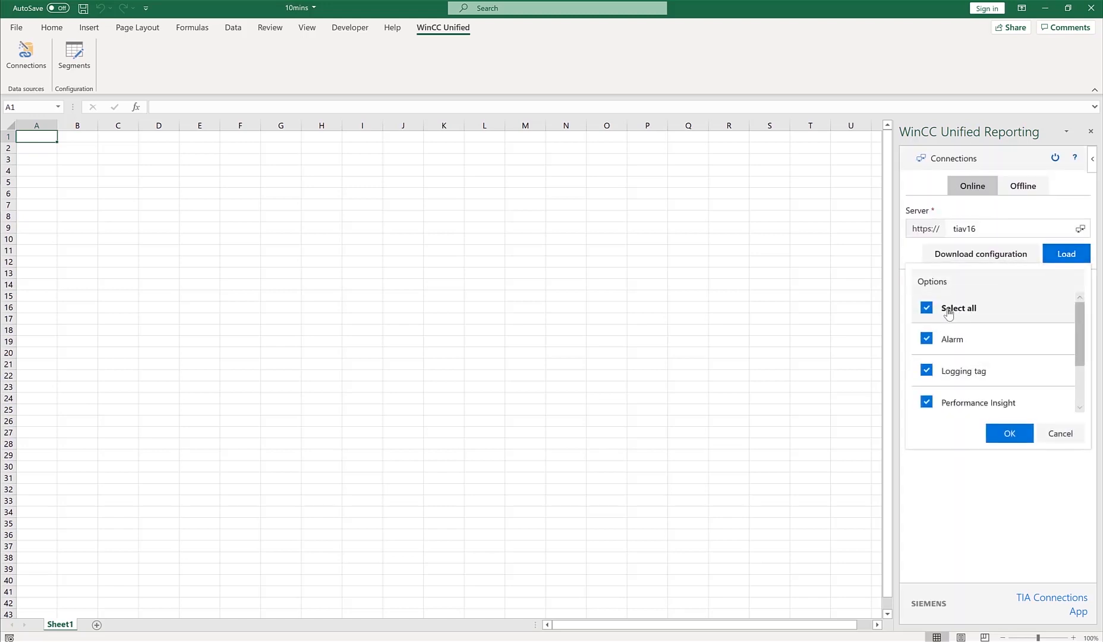
click(927, 308)
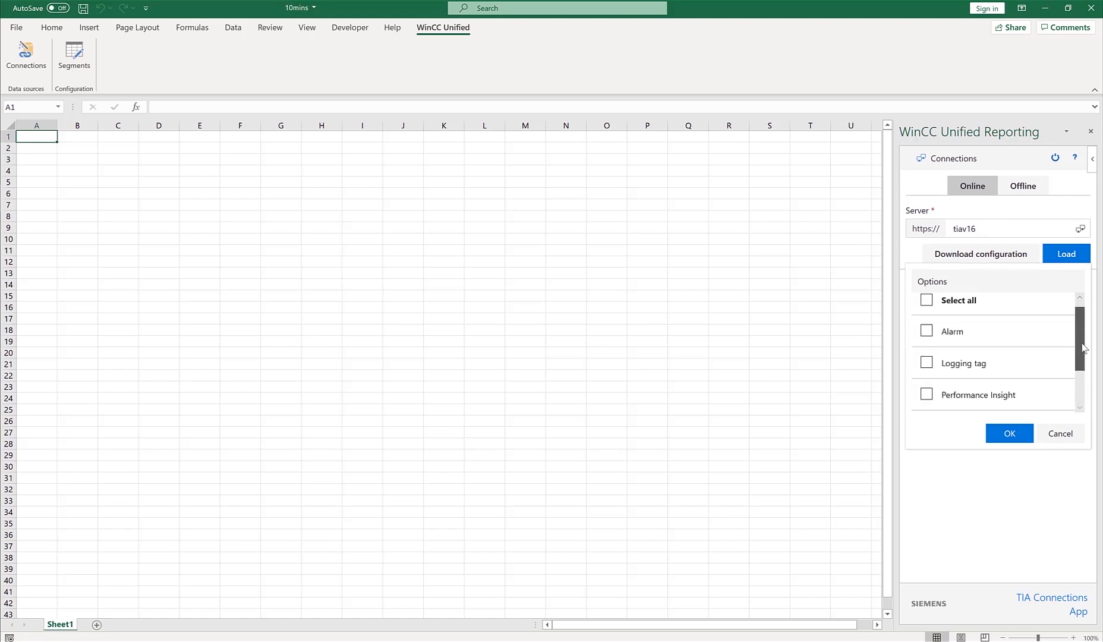
click(926, 371)
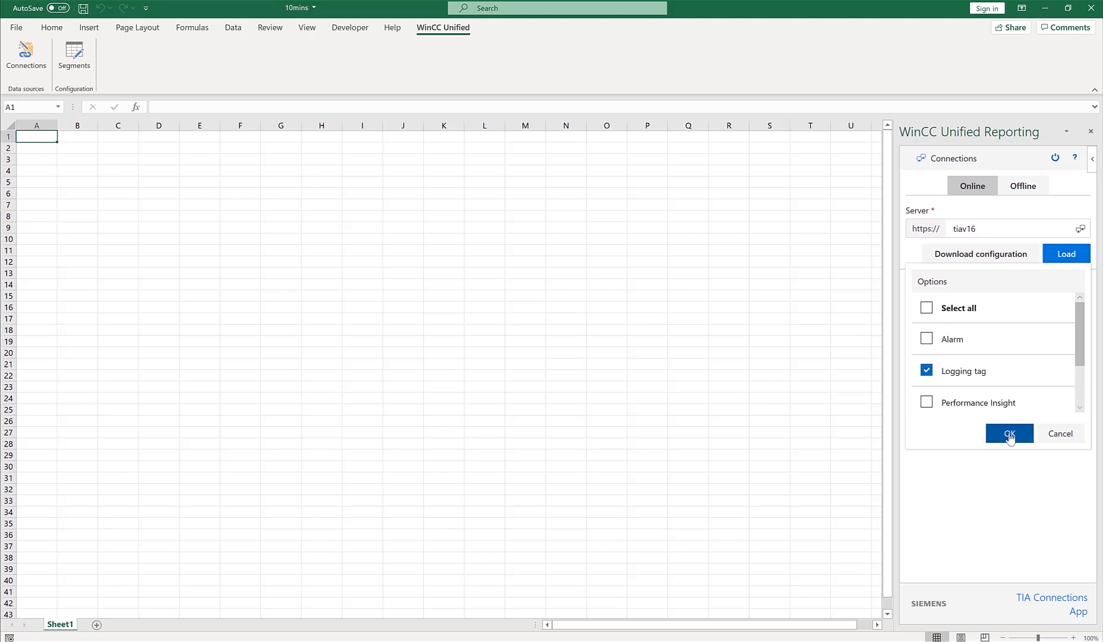
click(1009, 433)
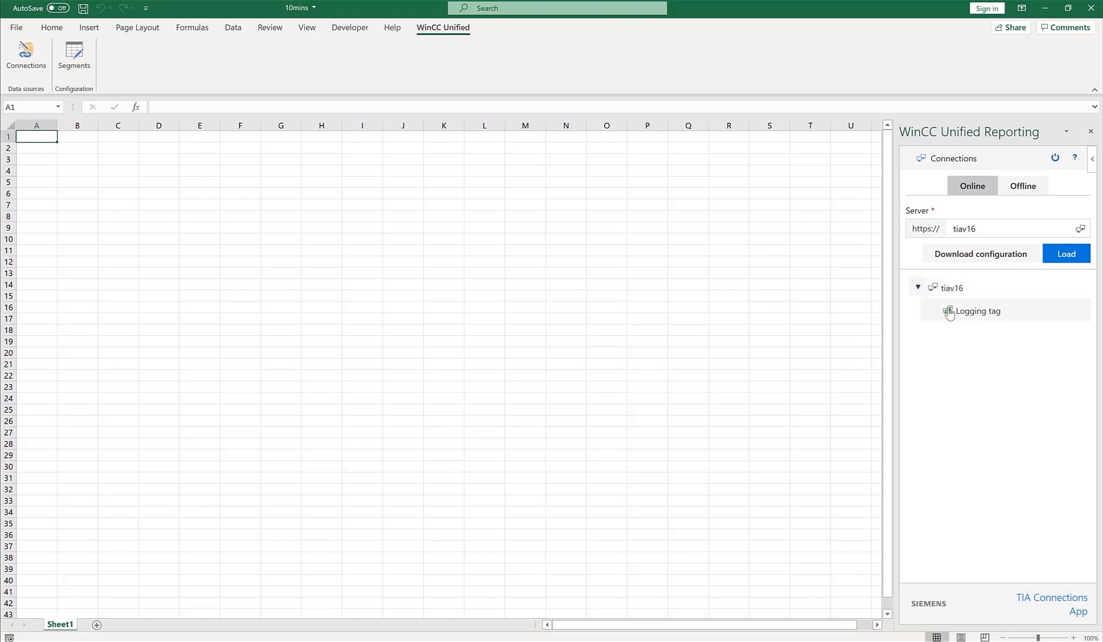
click(74, 56)
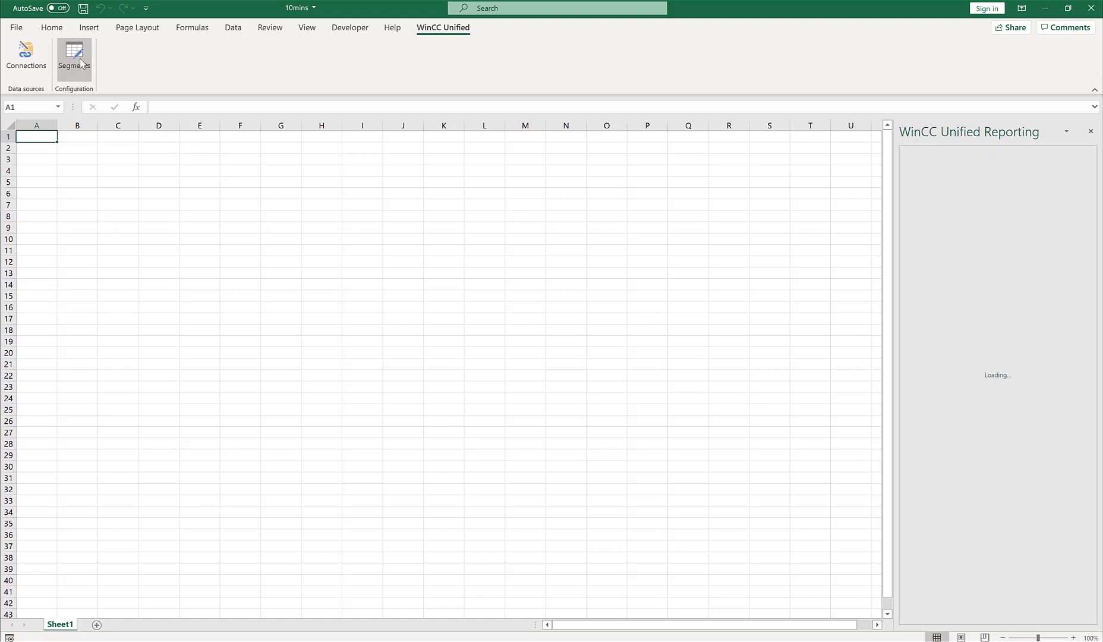
Step: Add time series segment tenmins at B3, starting *-10m and ending *
click(74, 57)
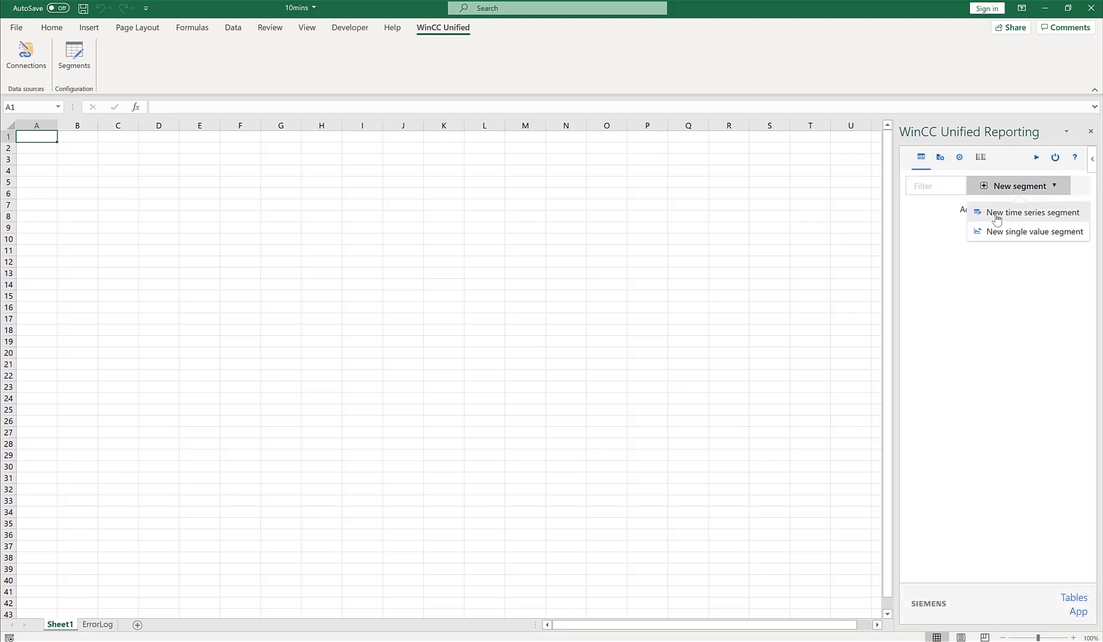
click(1033, 211)
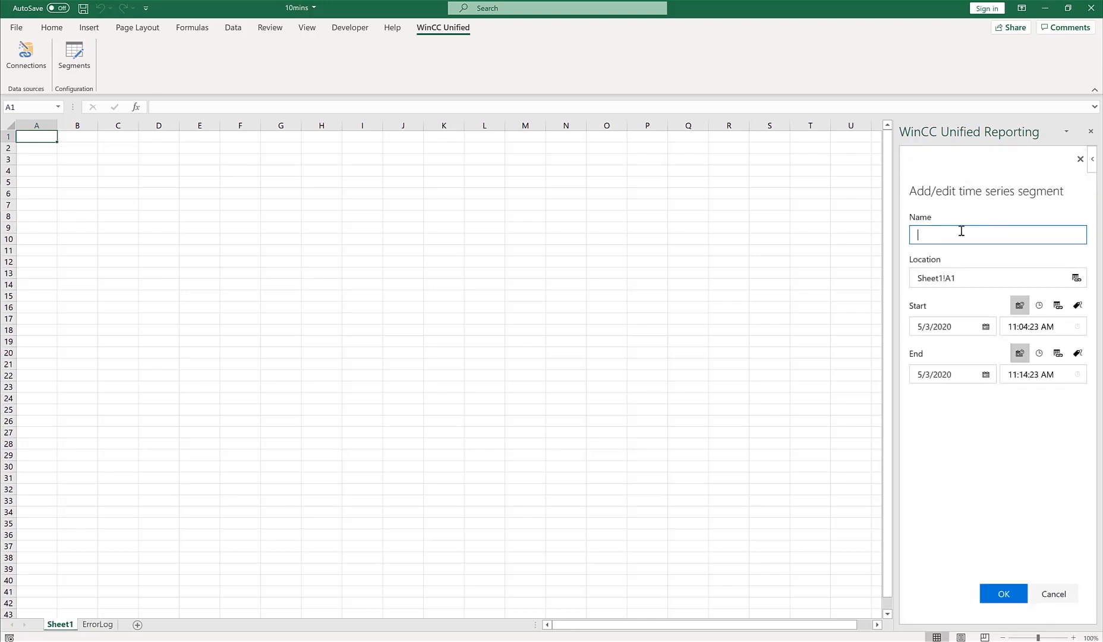
text(tenmins)
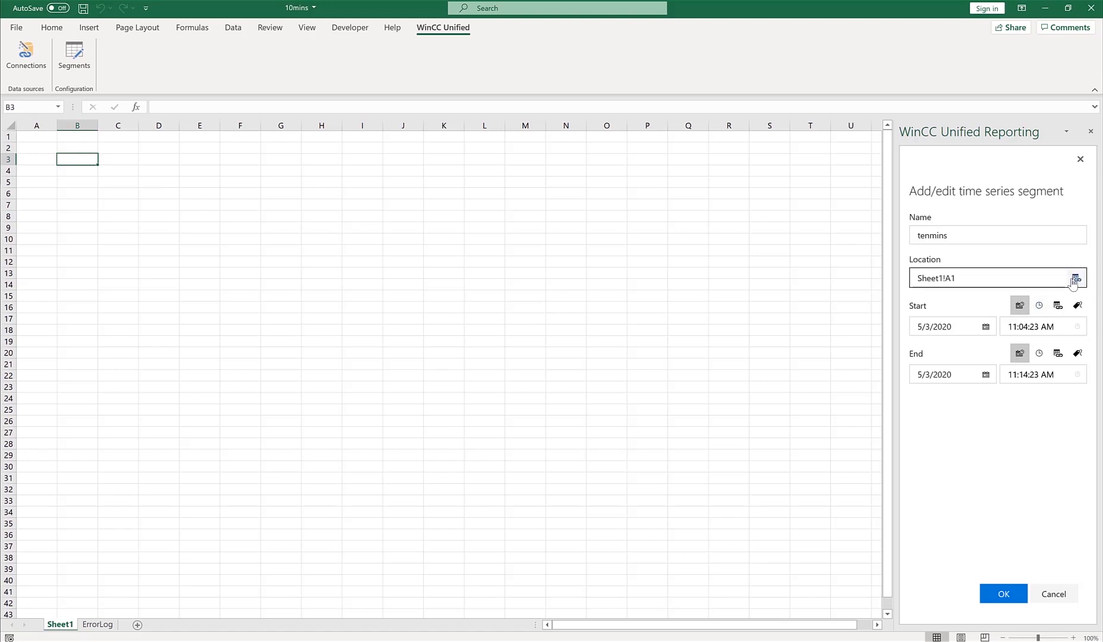
click(1076, 277)
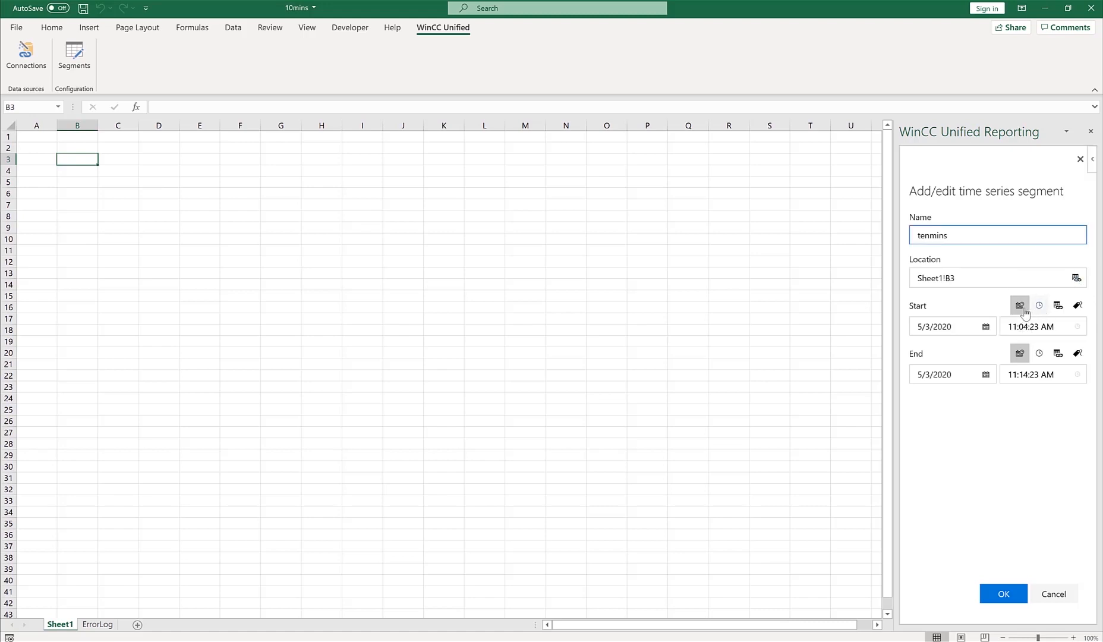
mouse_move(974, 322)
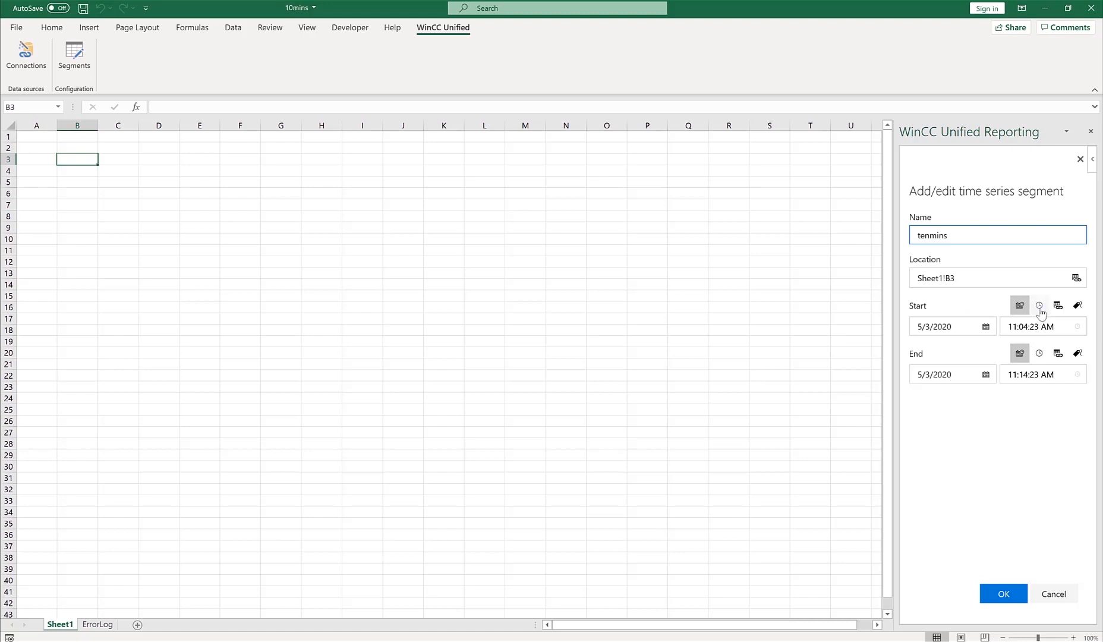
click(1039, 305)
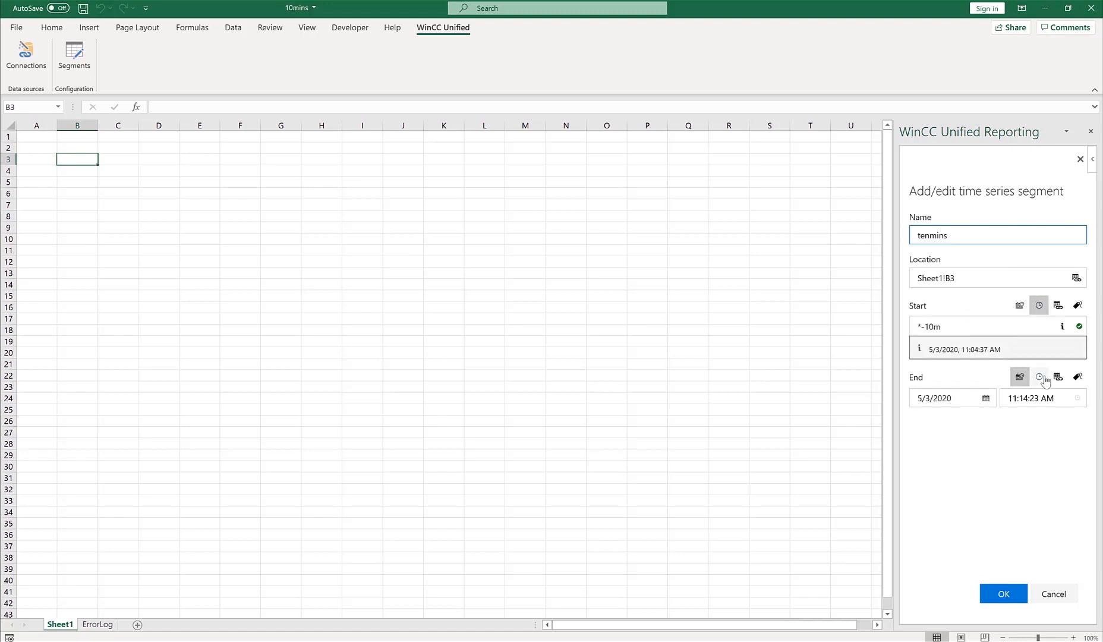
click(1039, 377)
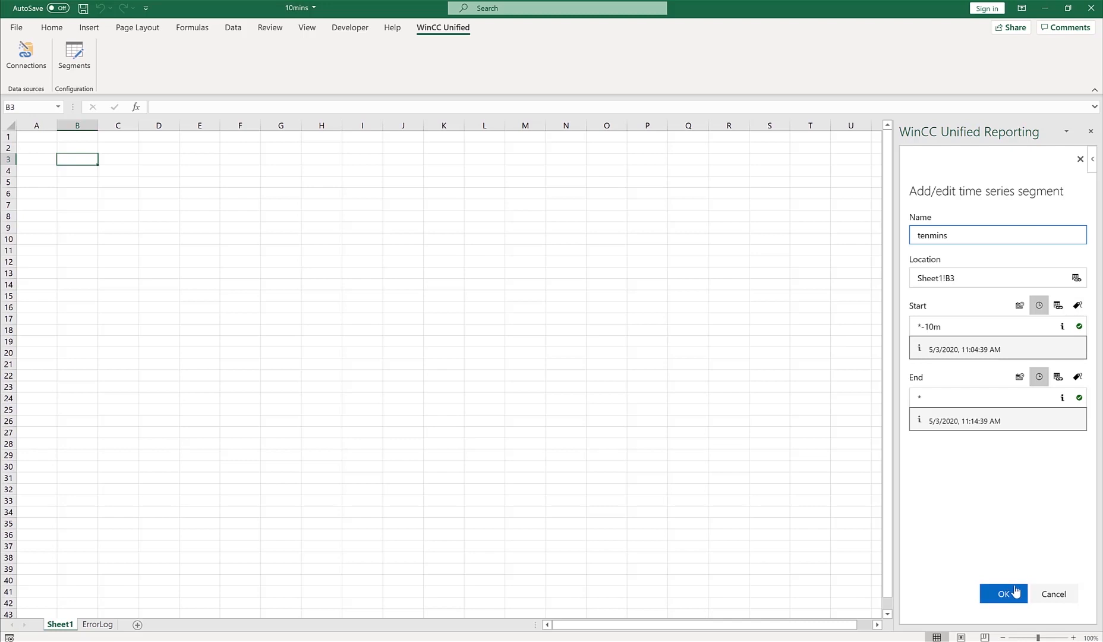
click(1003, 593)
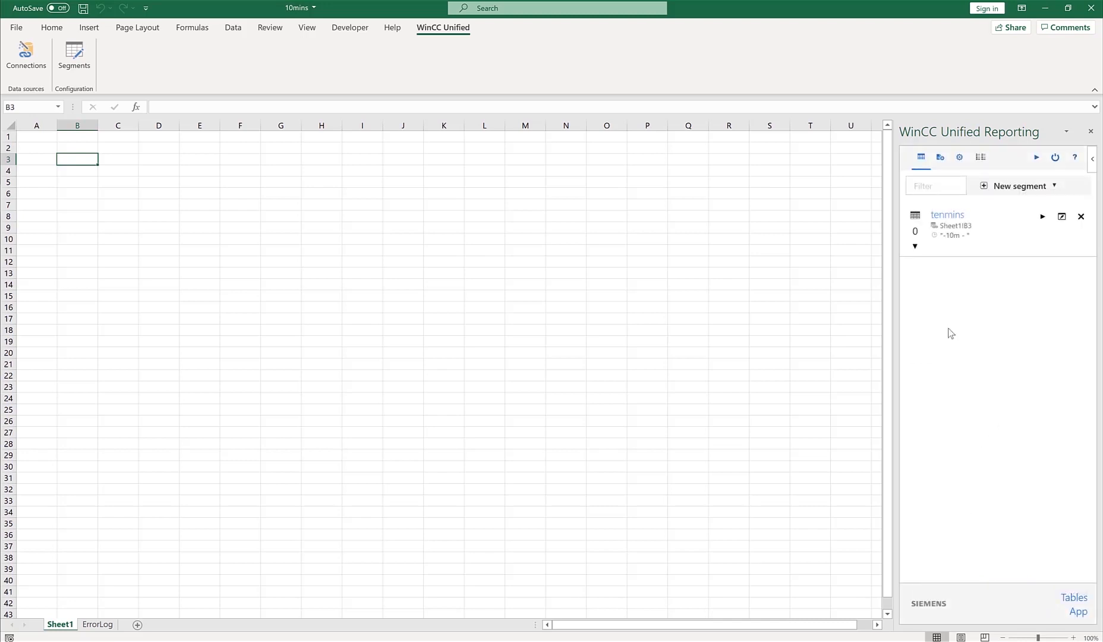
Step: Add logging tag HMI_RT::Tank 1 Level:TL1 as the tenmins segment's data source
click(916, 246)
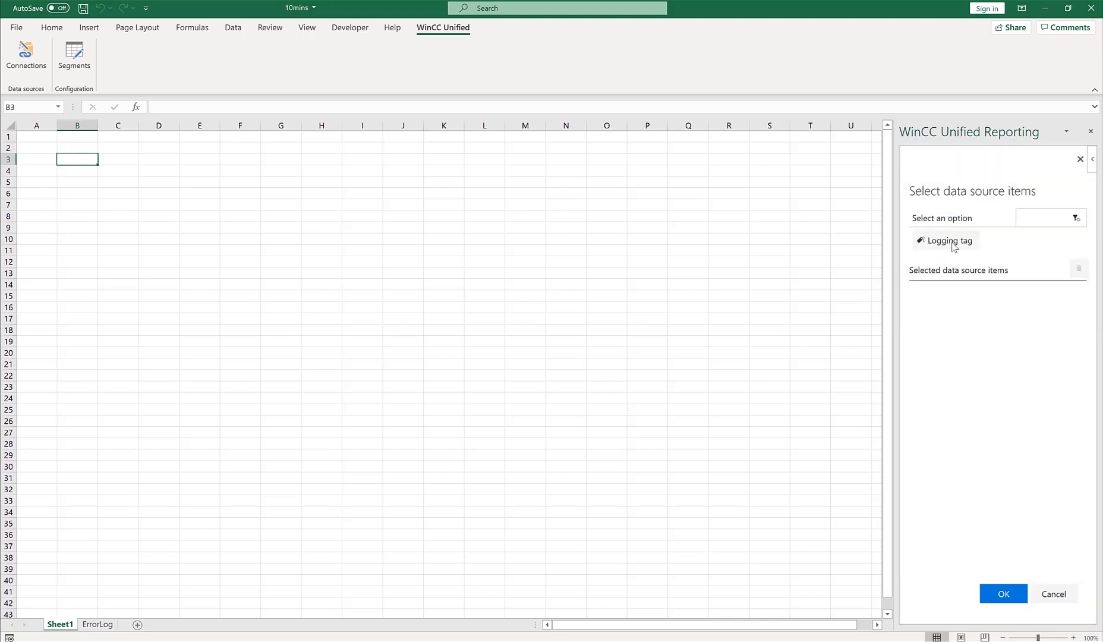
click(945, 240)
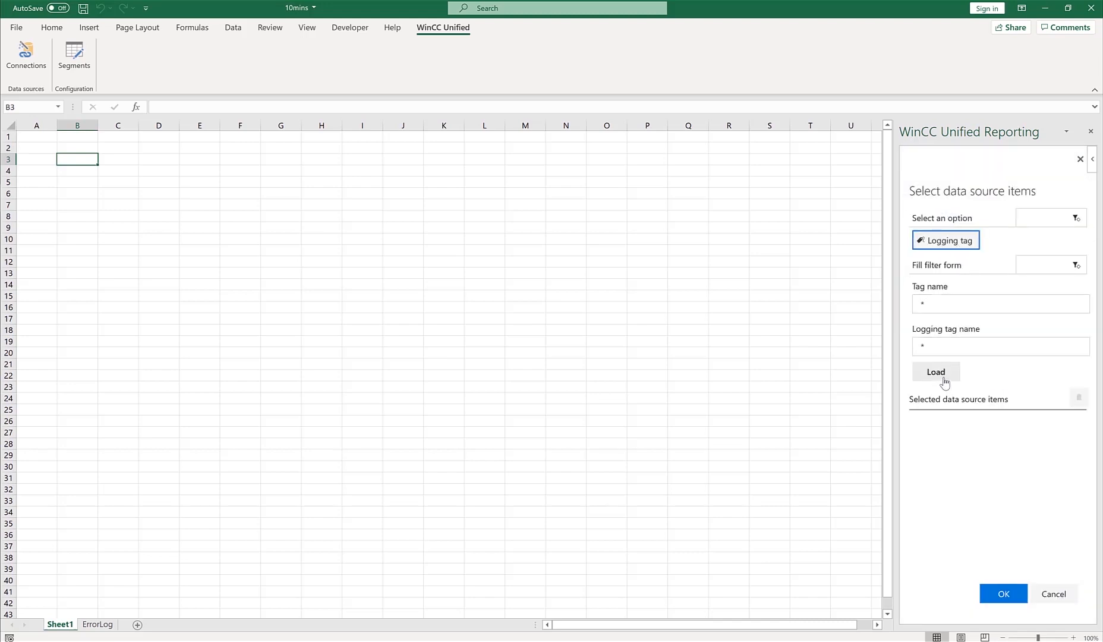
click(936, 372)
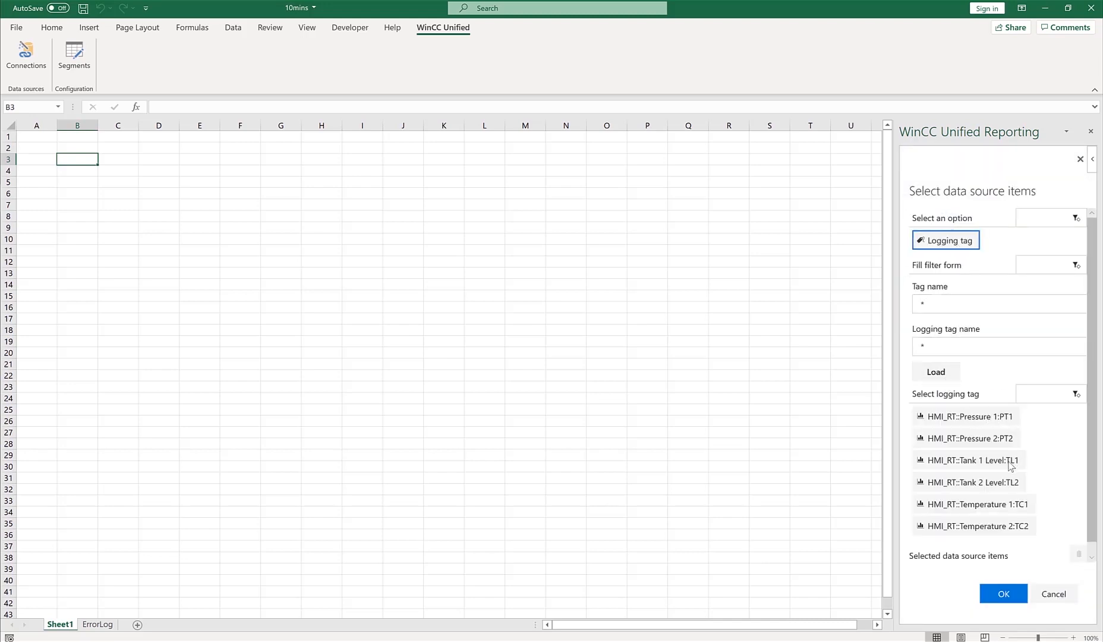
click(973, 460)
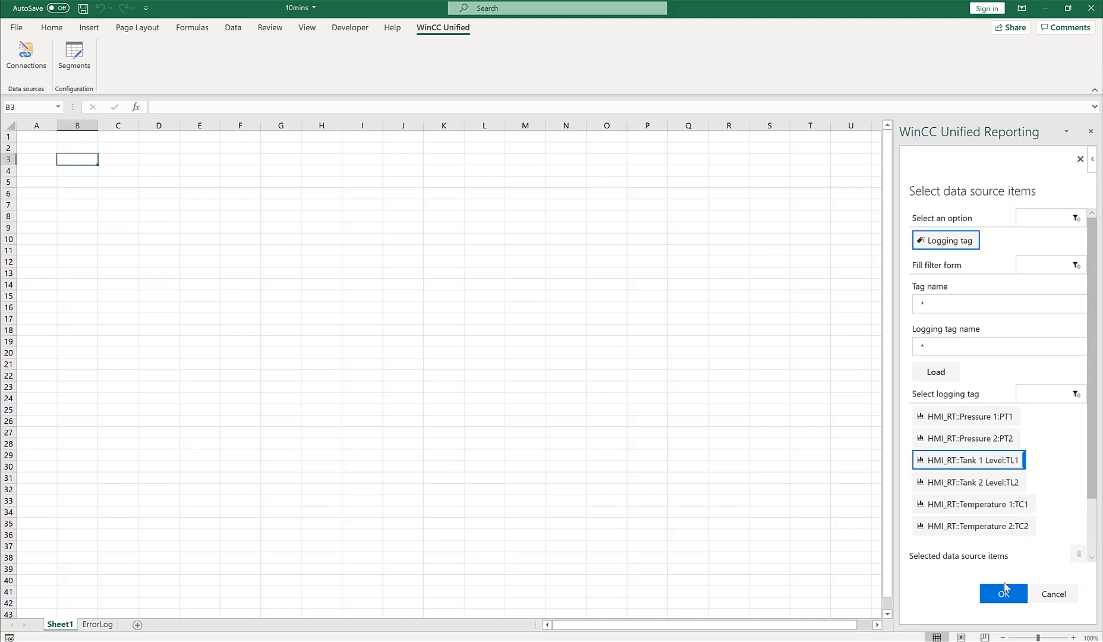
click(1003, 594)
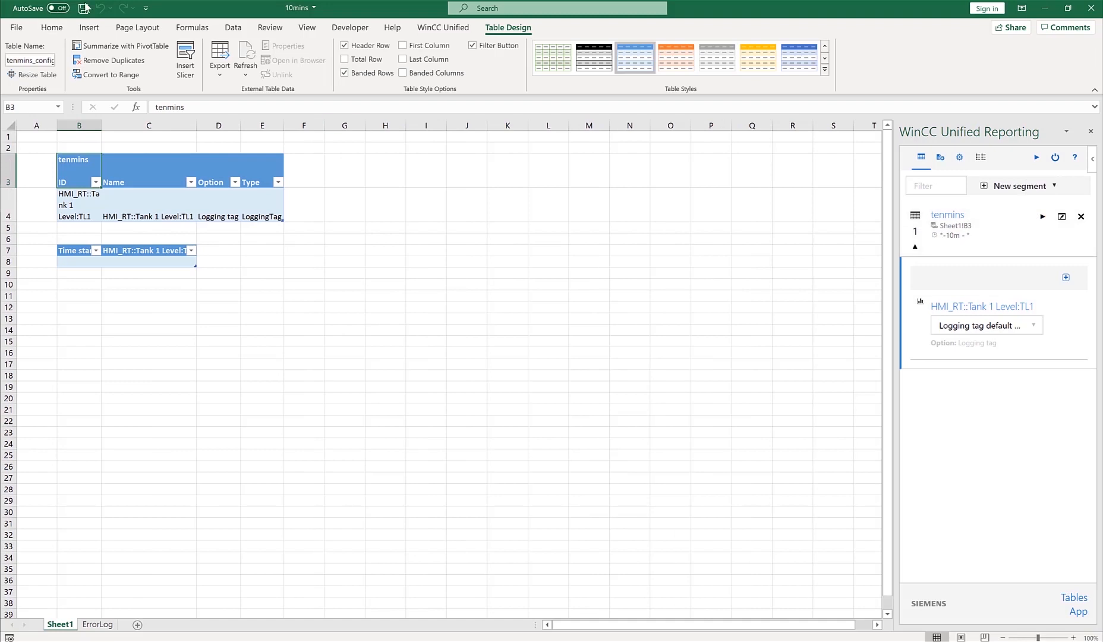
Step: Save the workbook, update the tenmins segment data, and close Excel saving changes
click(83, 8)
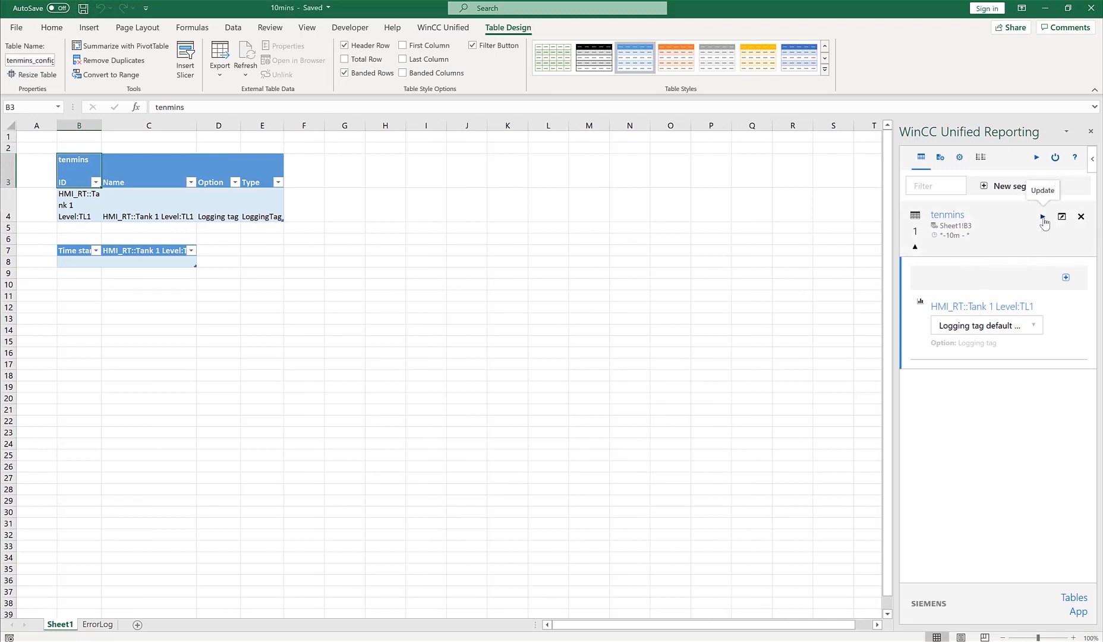
click(1043, 217)
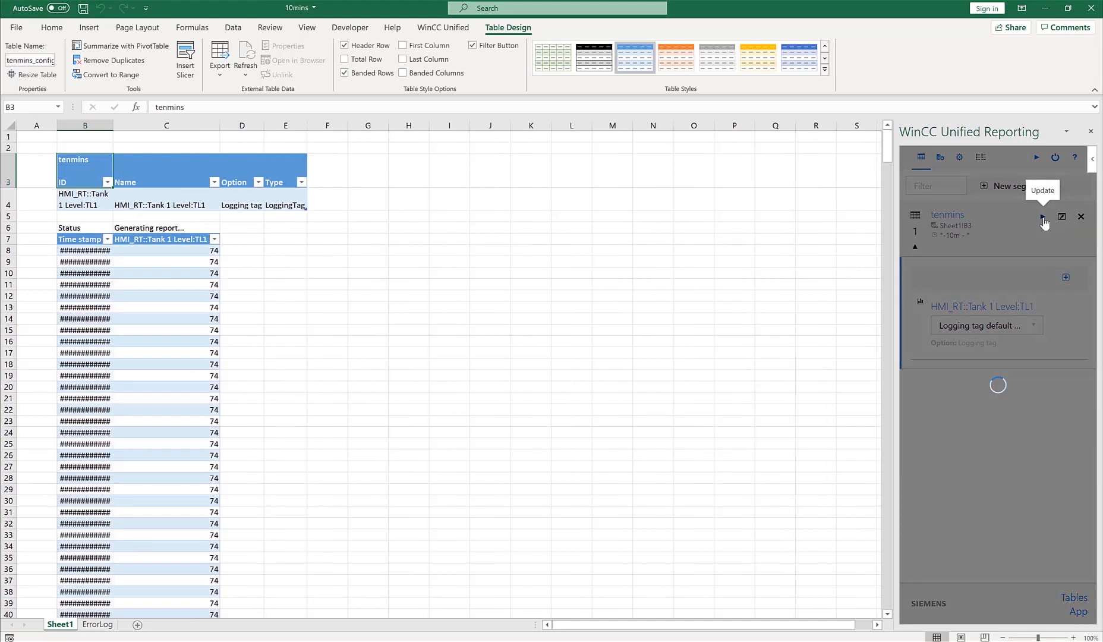
click(1042, 217)
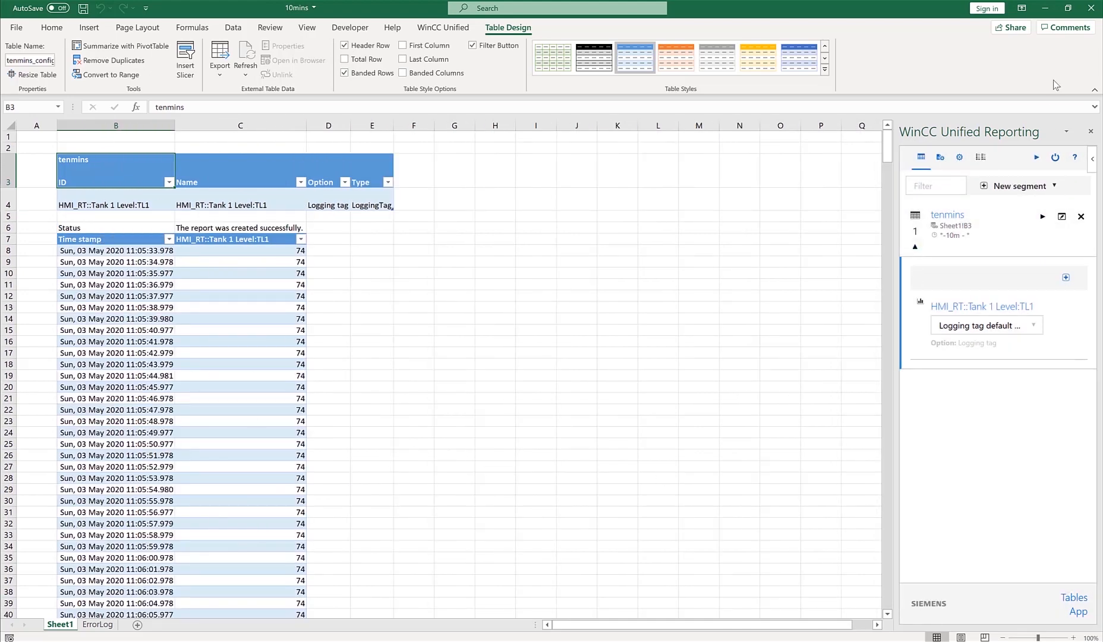
click(1095, 8)
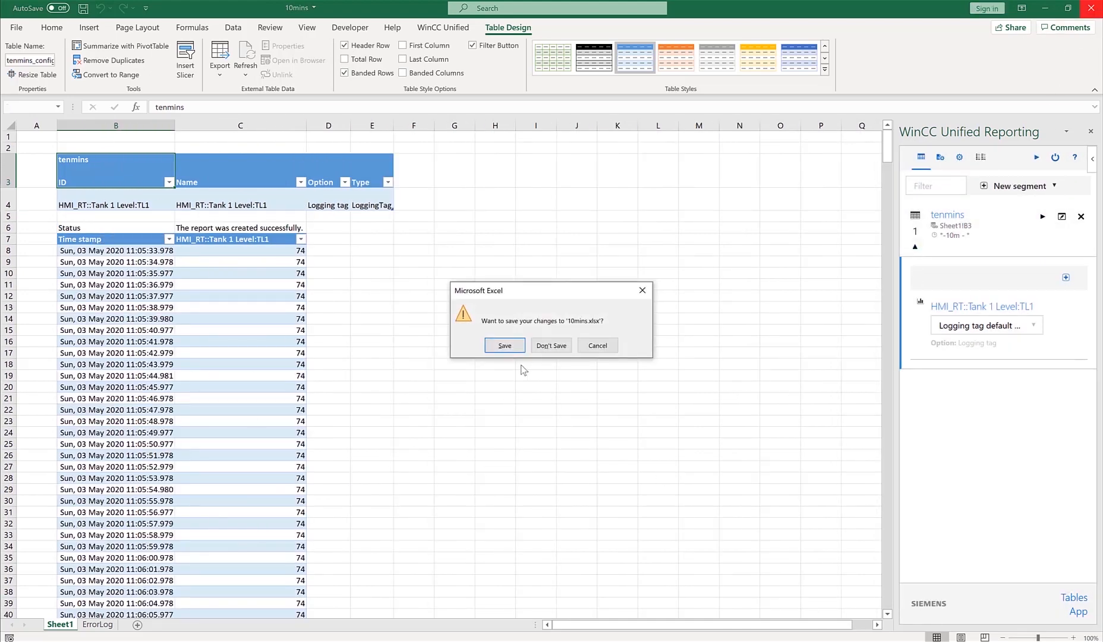
click(551, 345)
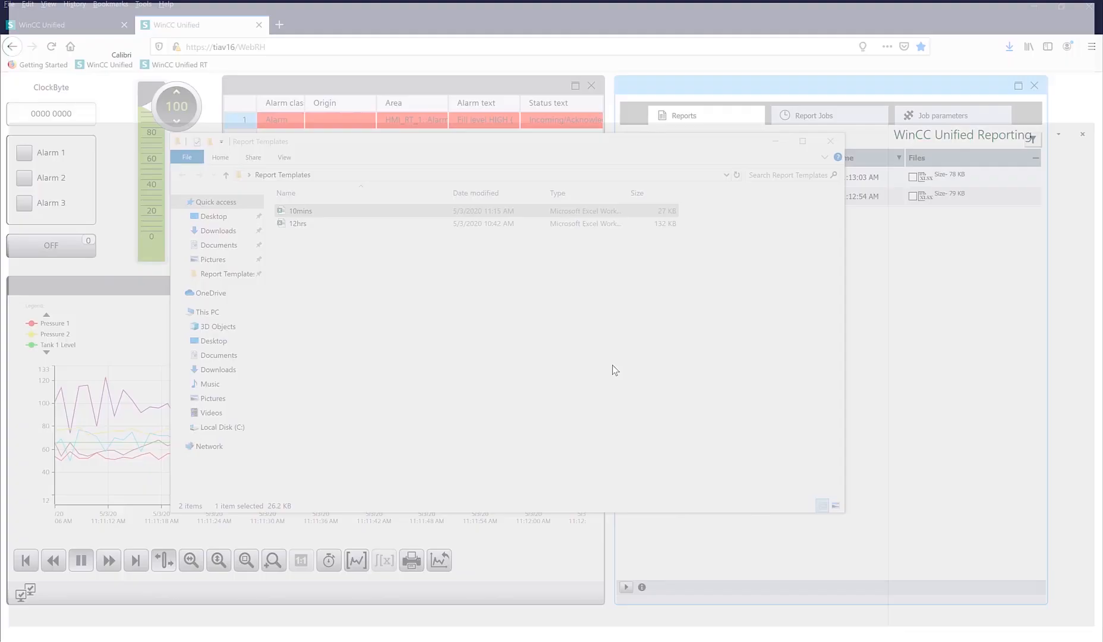
Step: Upload the 10mins template file into the Job parameters template list
click(830, 141)
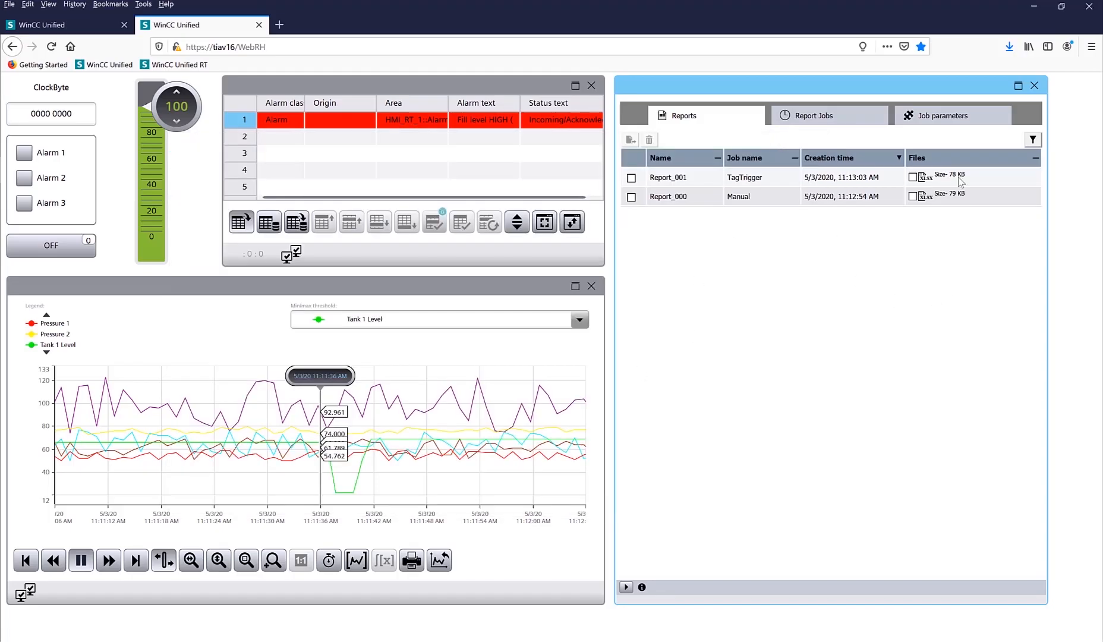
click(946, 116)
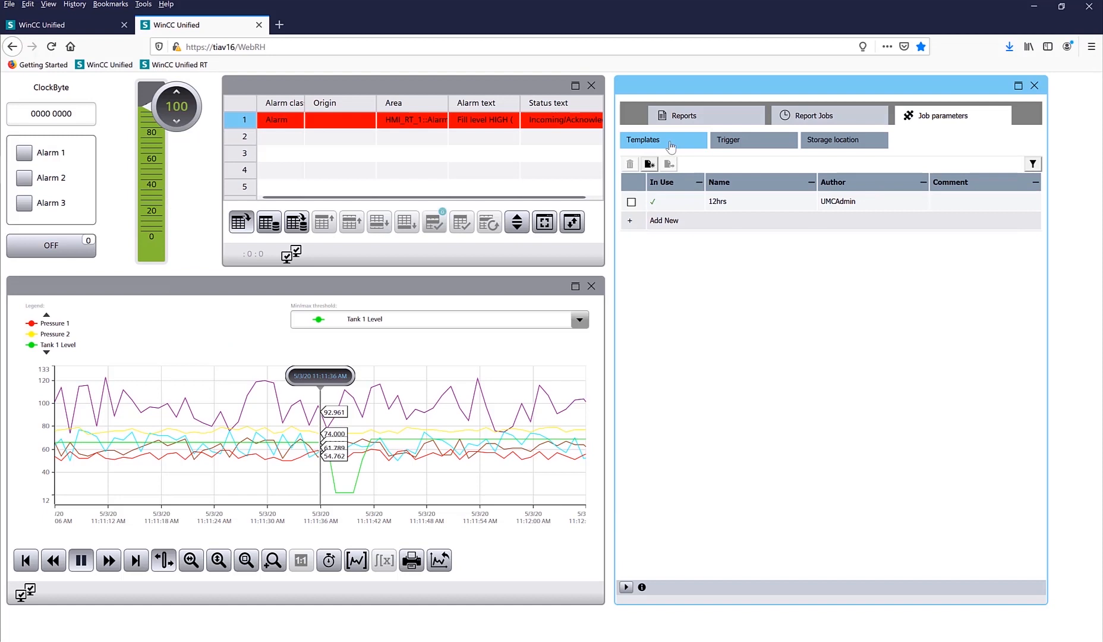
mouse_move(788, 334)
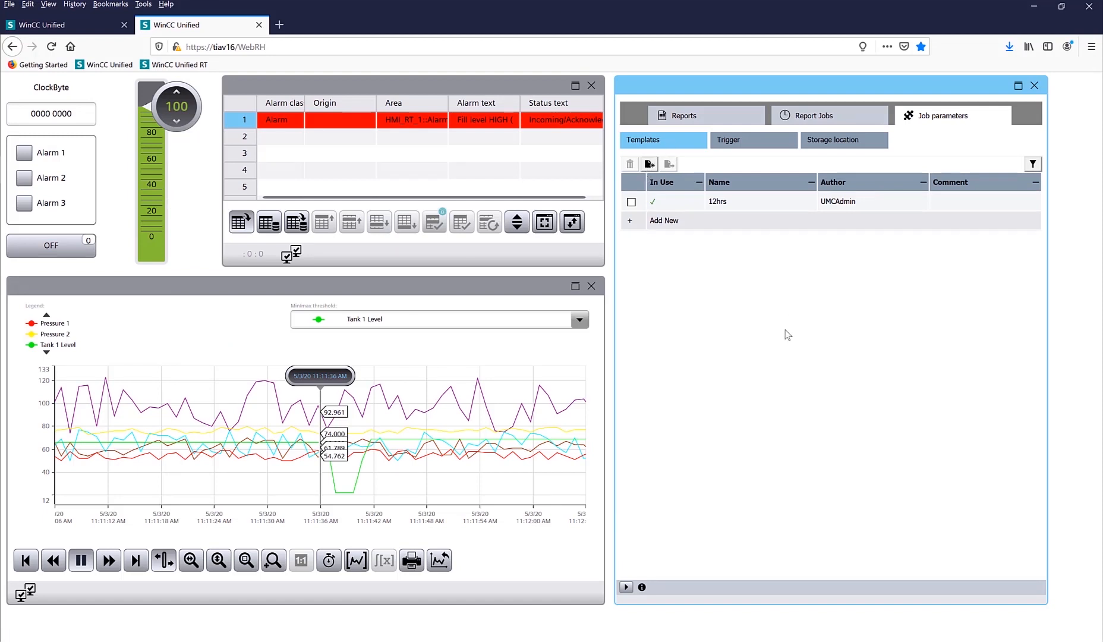
click(648, 165)
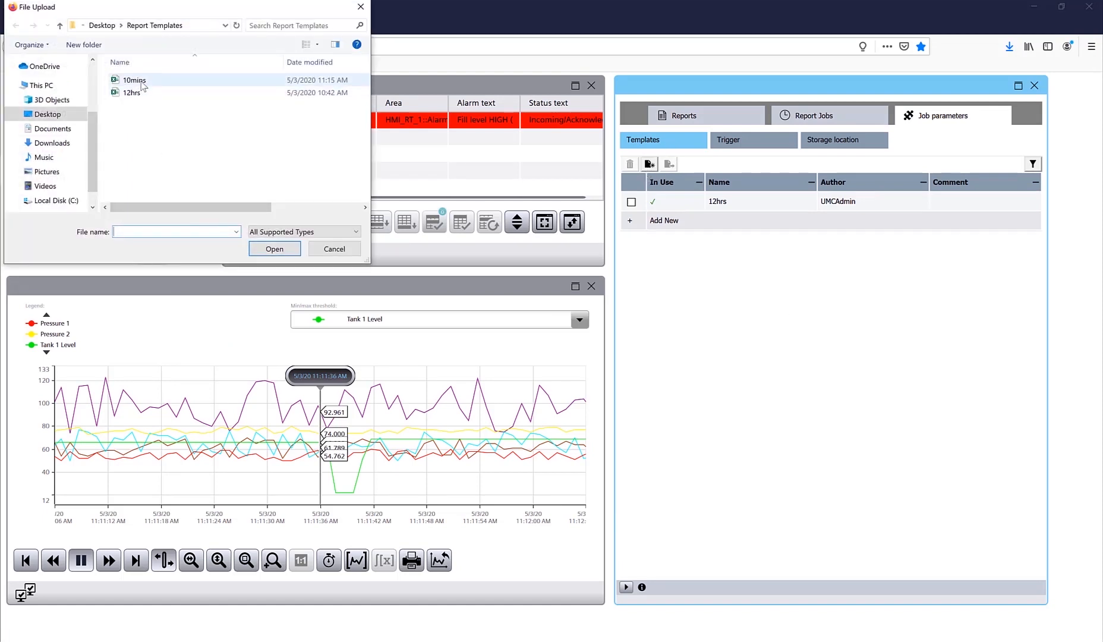
click(274, 249)
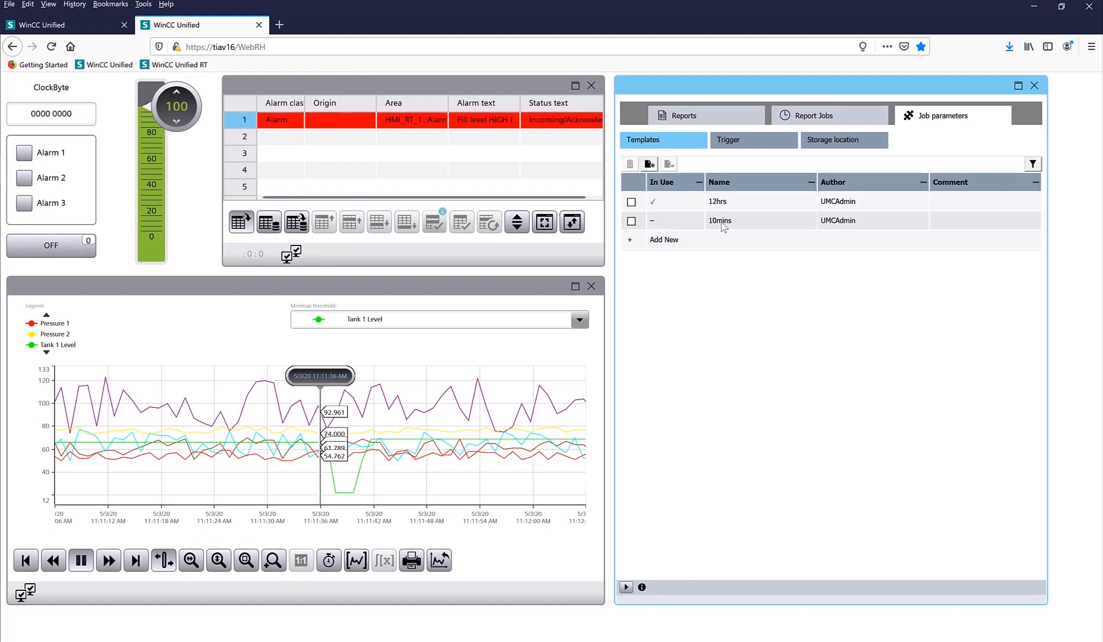
click(811, 116)
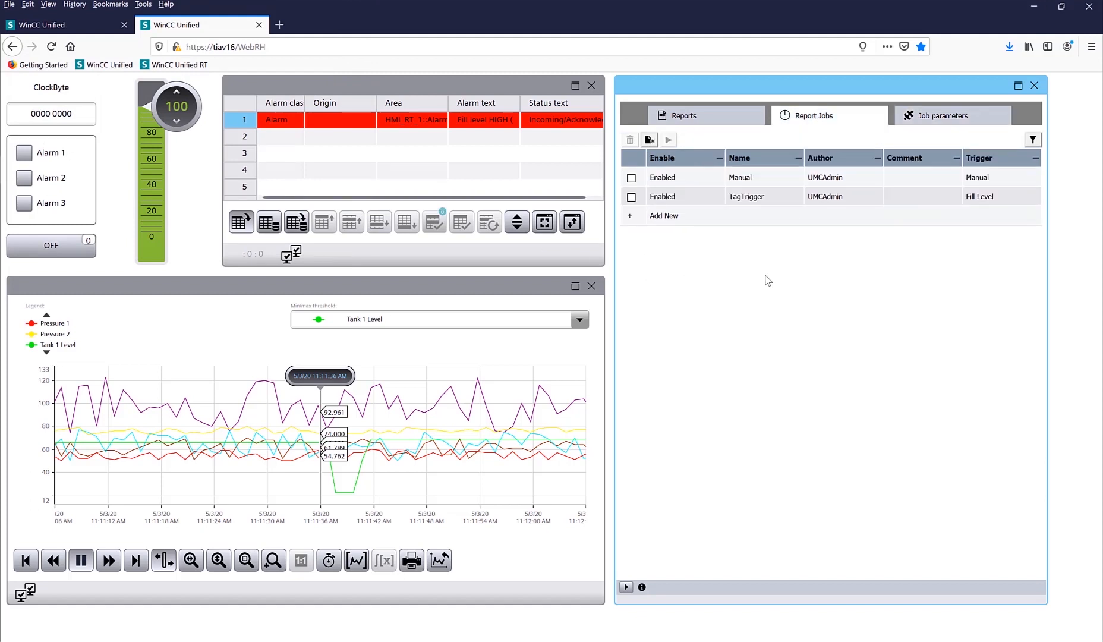
Step: Add a new report job named 10mins that uses the 10mins template
click(664, 215)
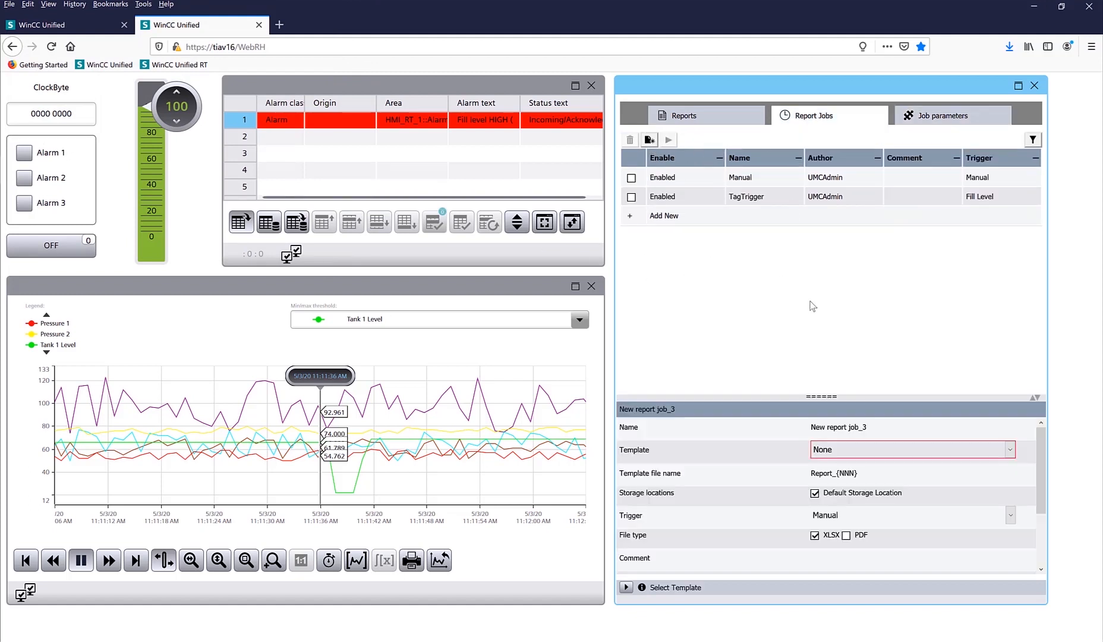
triple_click(838, 428)
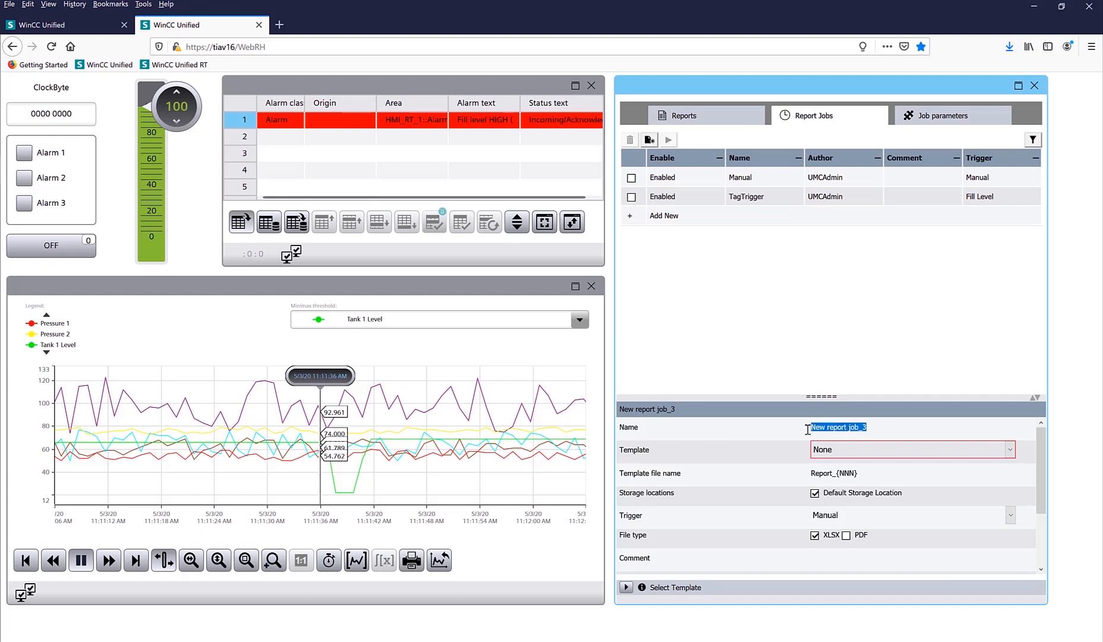
text(1 mins)
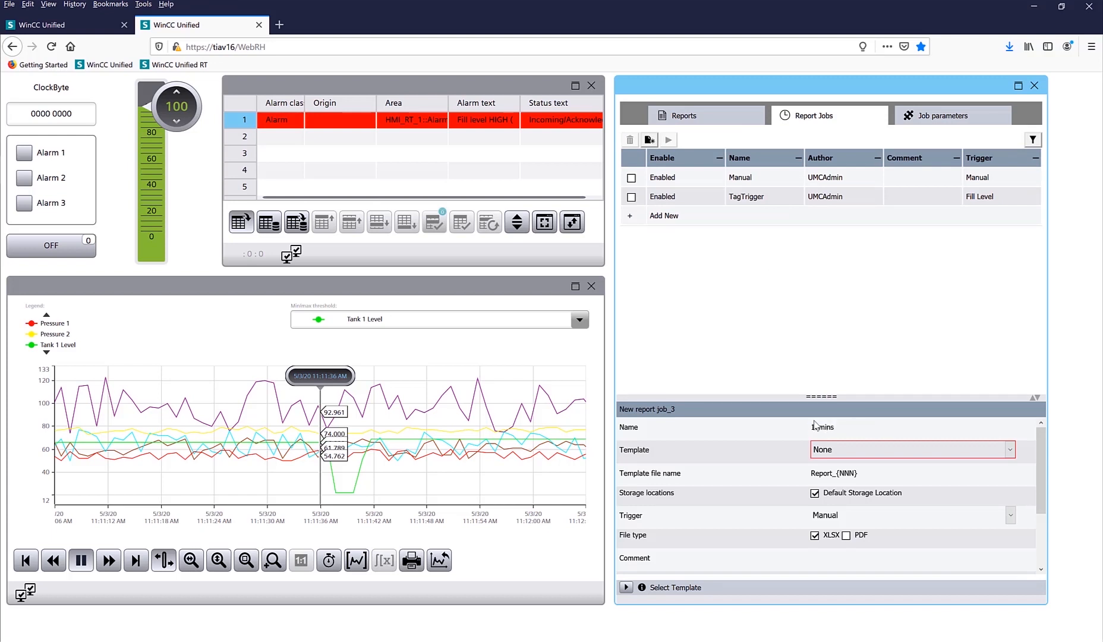
click(1011, 450)
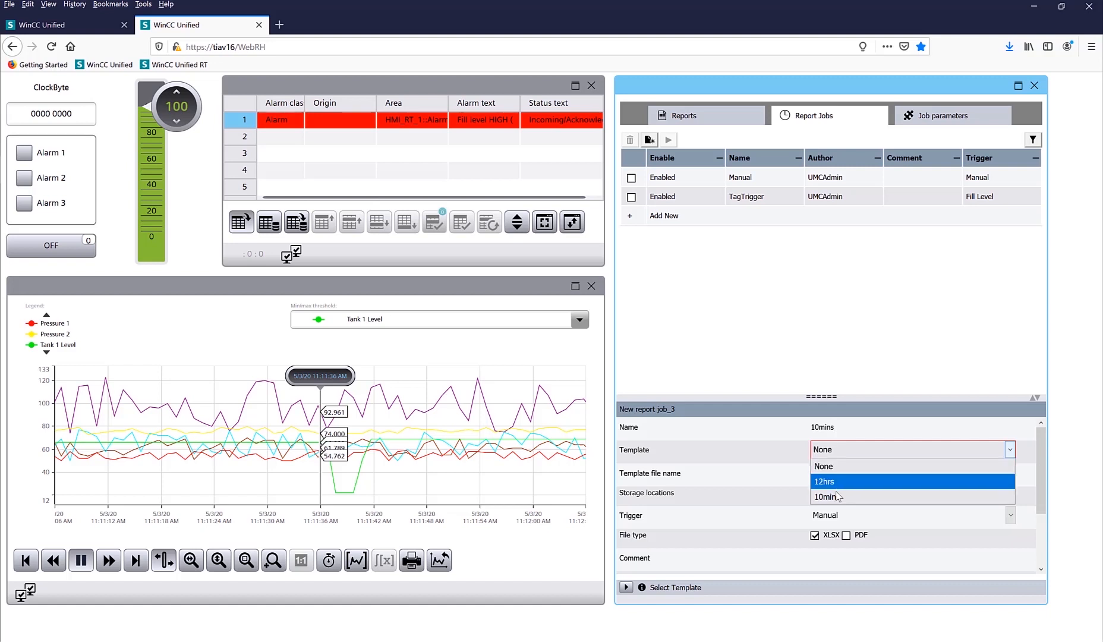
click(827, 496)
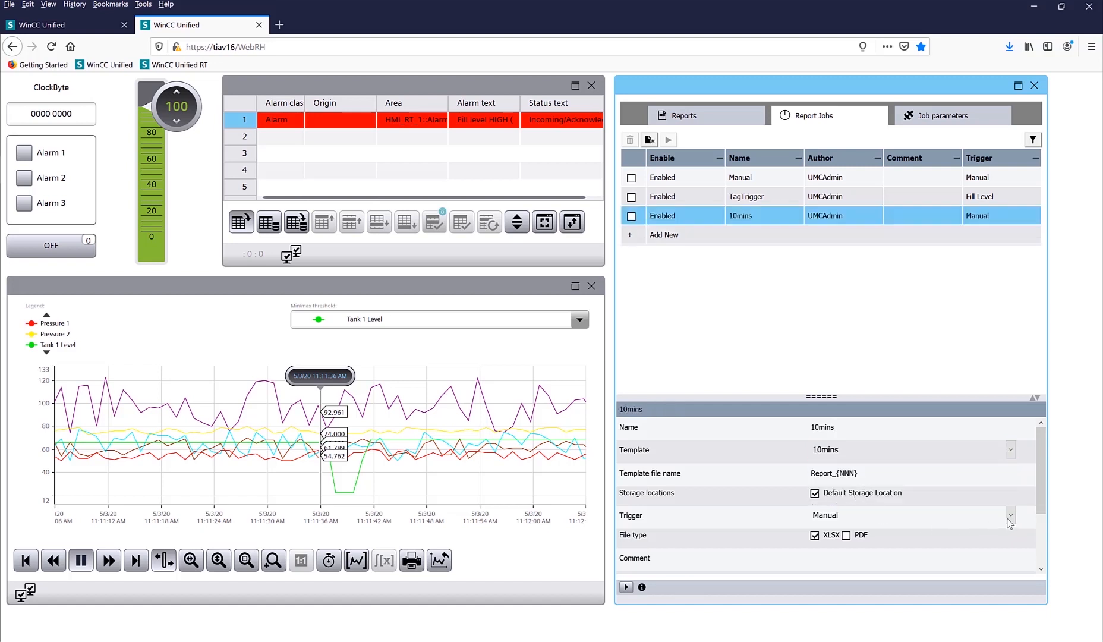
scroll(down, 3)
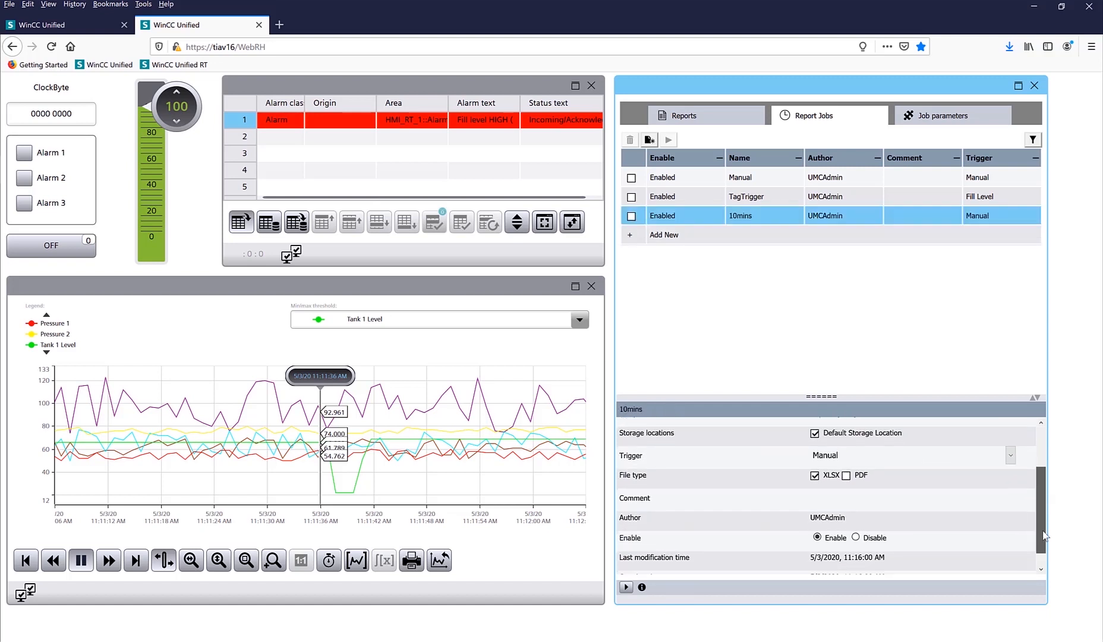
scroll(up, 3)
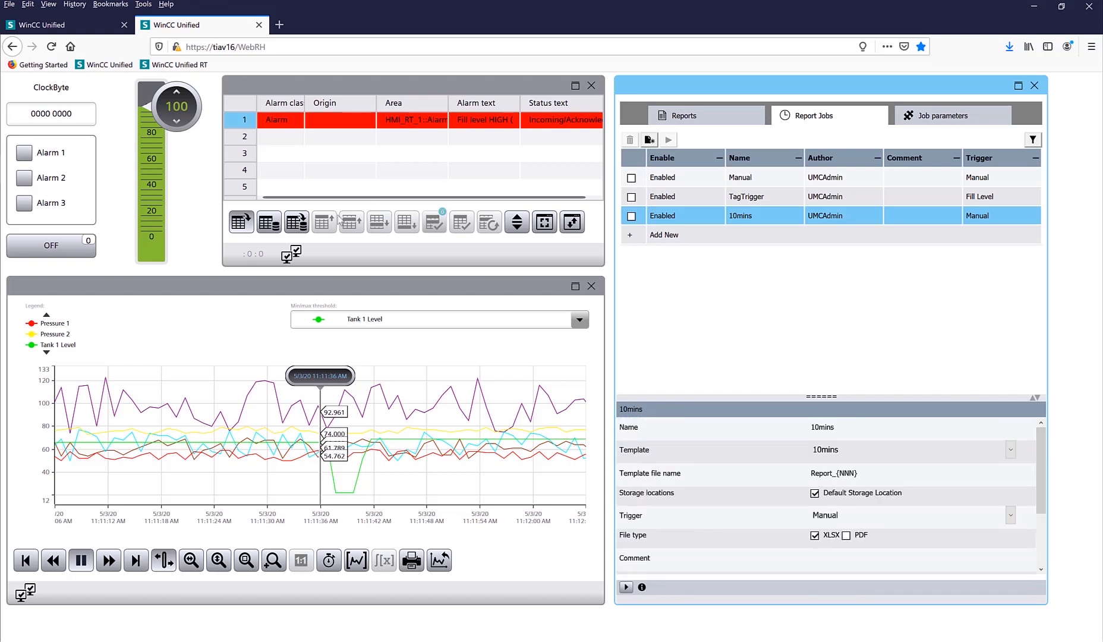
Step: Run the 10mins job and open the Report_002 XLSX file from the Reports list
click(177, 165)
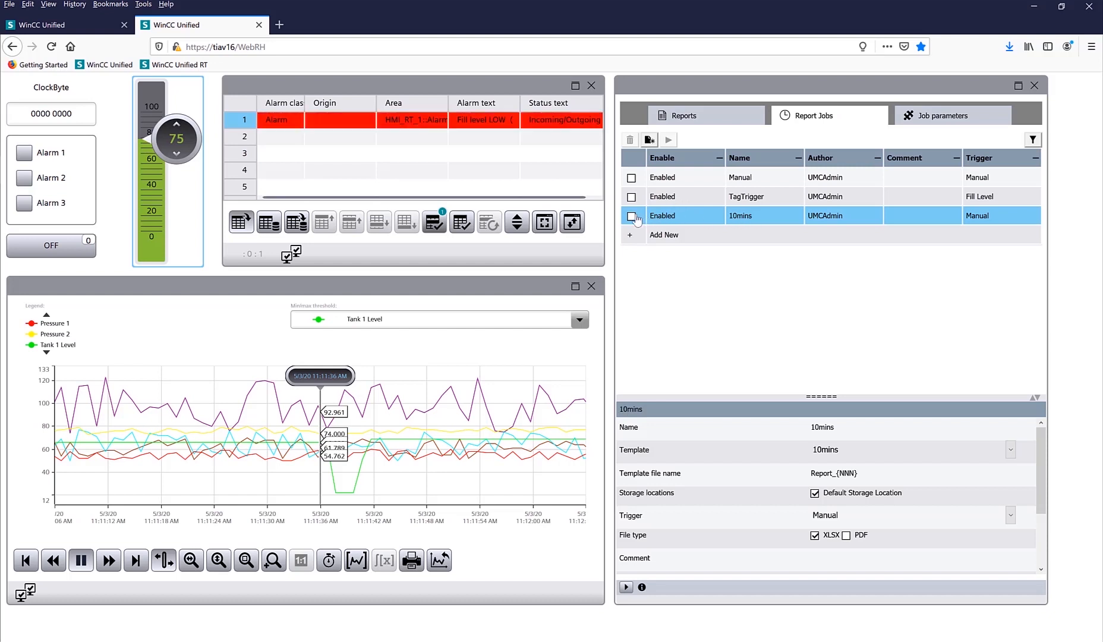
click(625, 587)
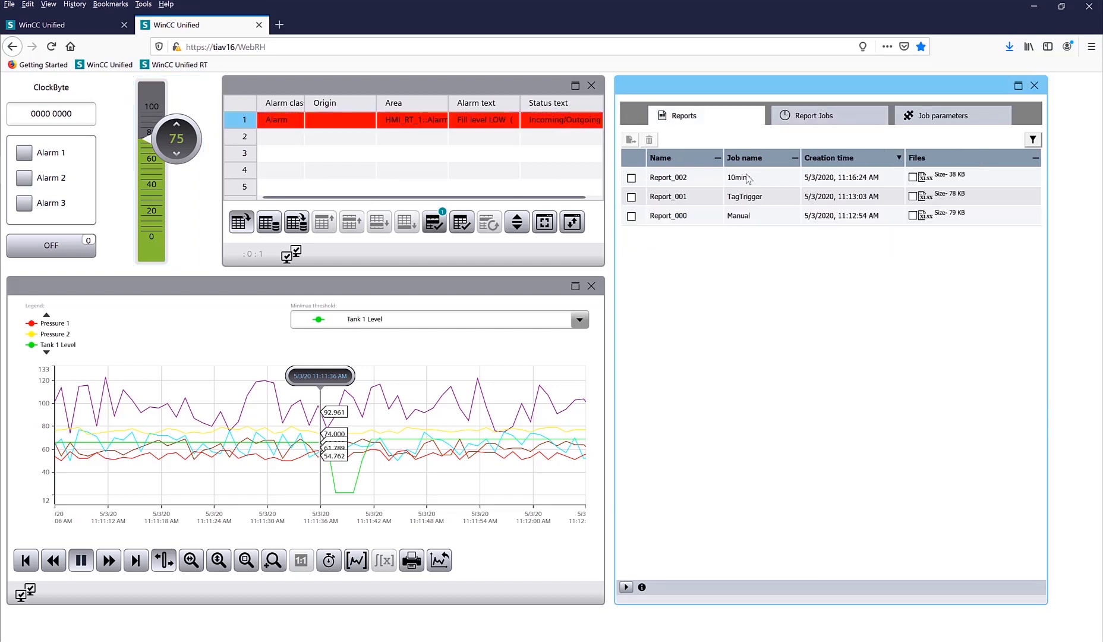
click(631, 176)
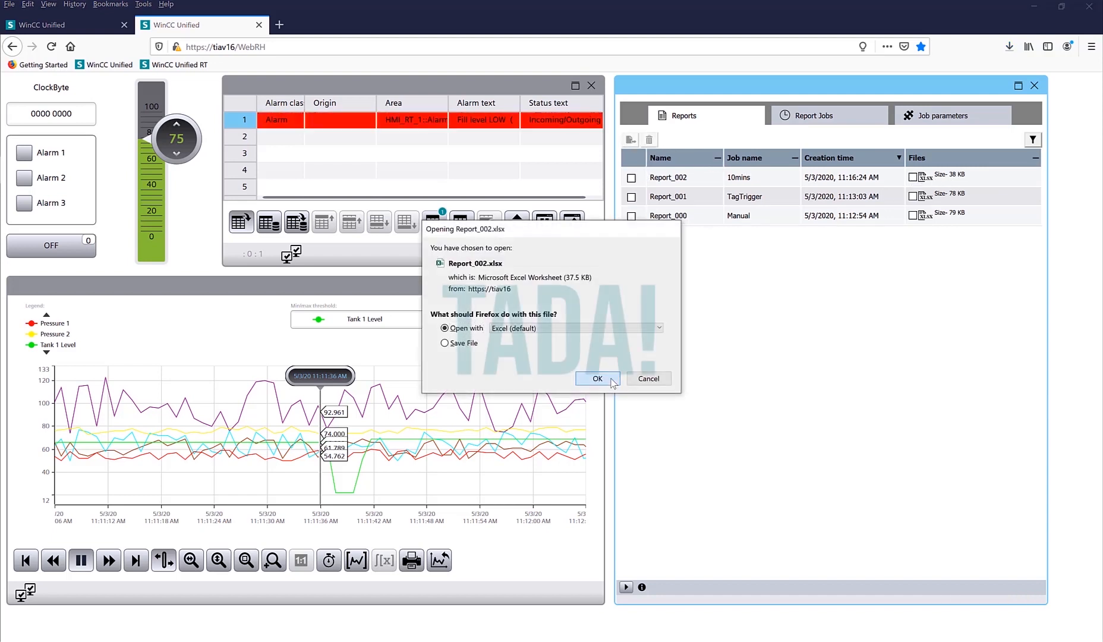
Step: Open Report_002 in Excel, widen column B to fit time stamps, and scroll the readings
click(598, 378)
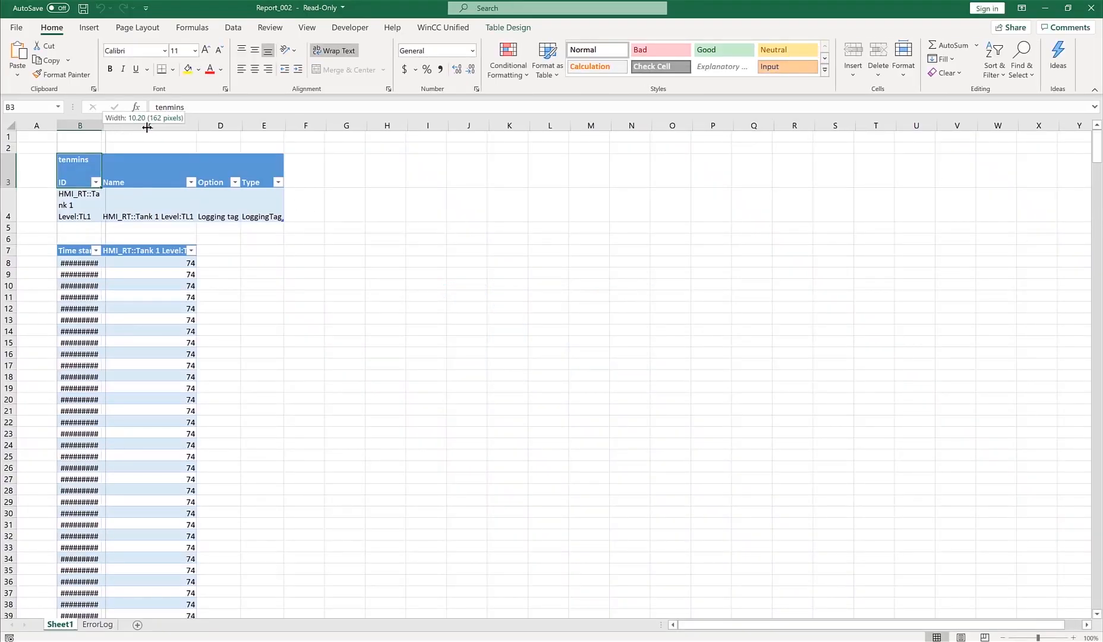
drag(99, 125, 144, 126)
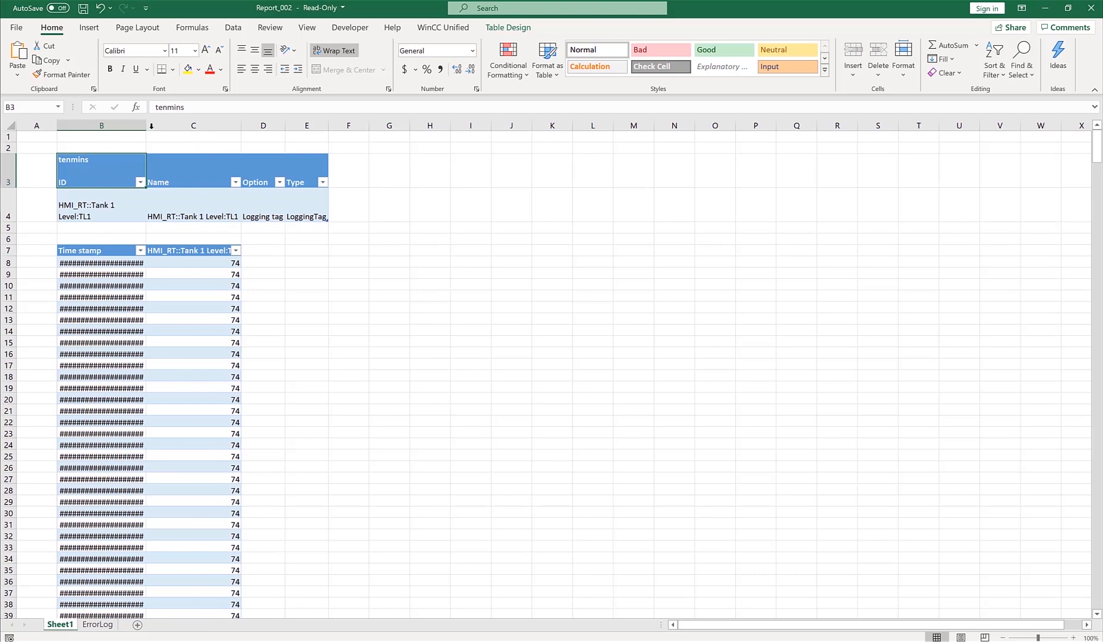
drag(142, 125, 180, 125)
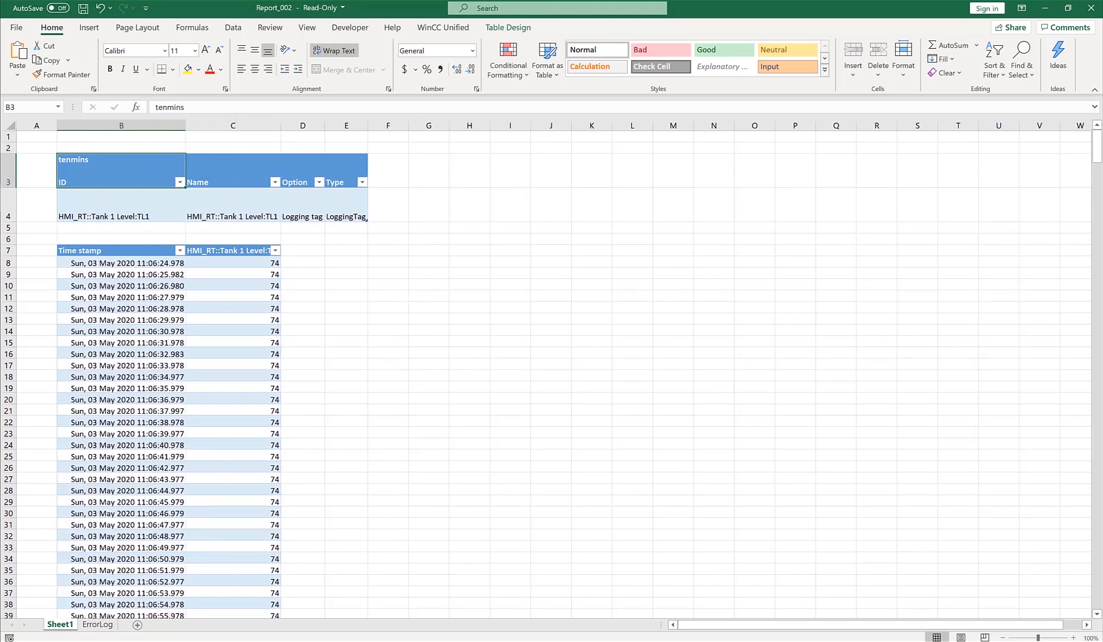
scroll(down, 3)
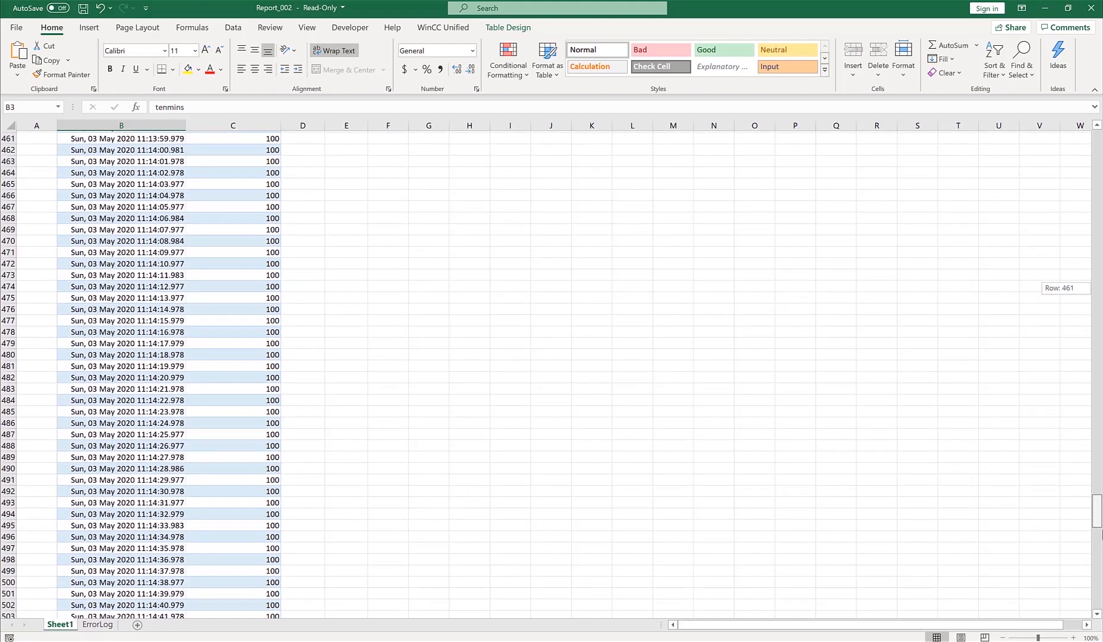
scroll(down, 3)
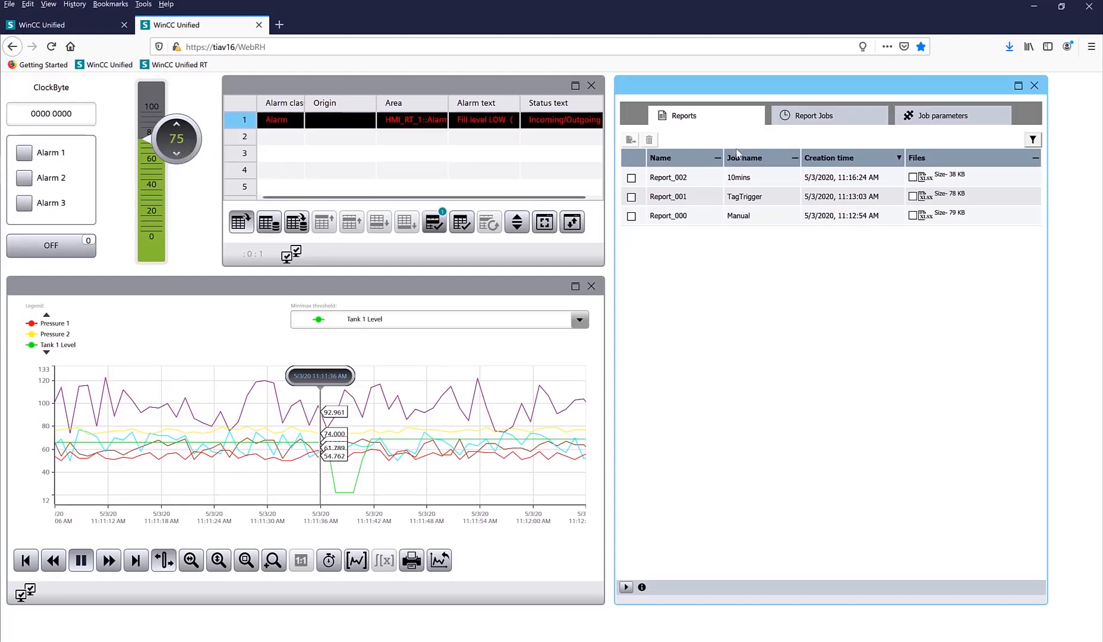
mouse_move(785, 321)
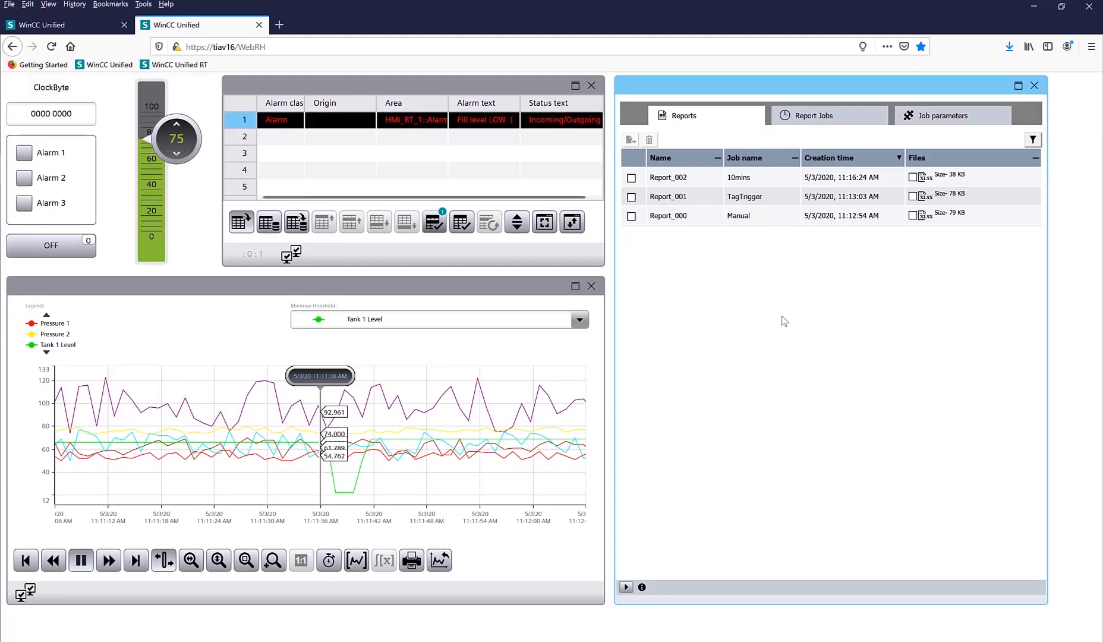